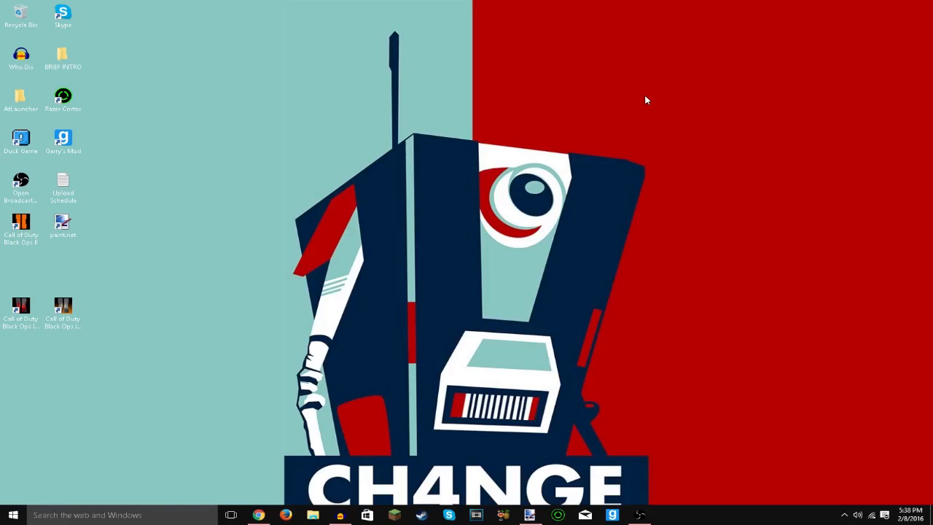
pyautogui.moveTo(747, 140)
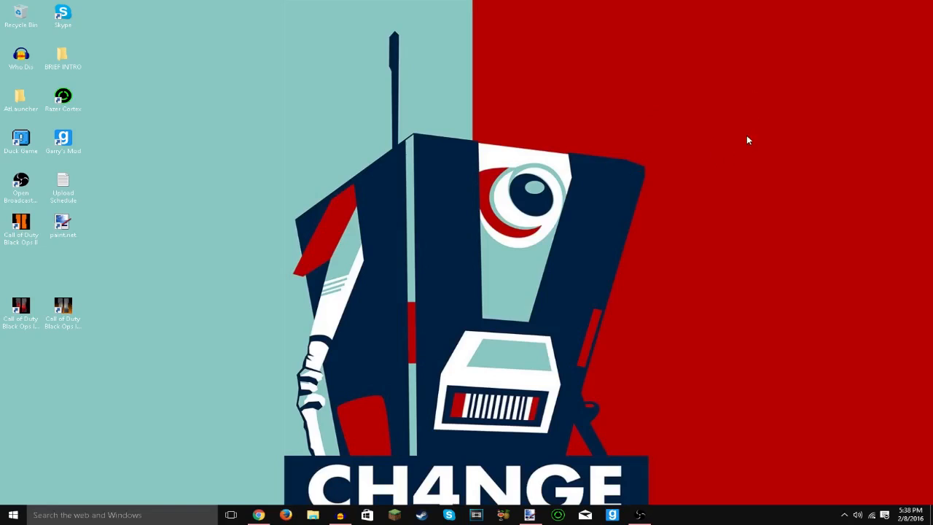
pyautogui.moveTo(549, 476)
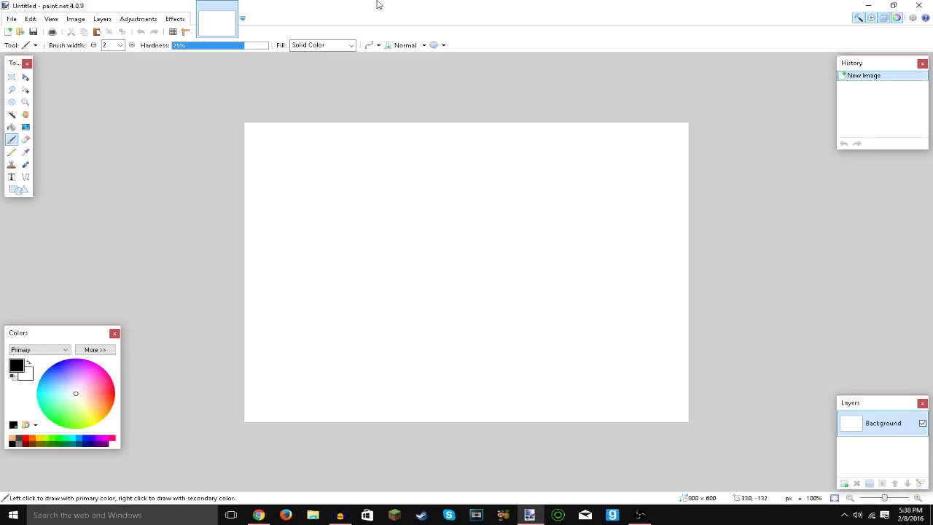
pyautogui.moveTo(197, 75)
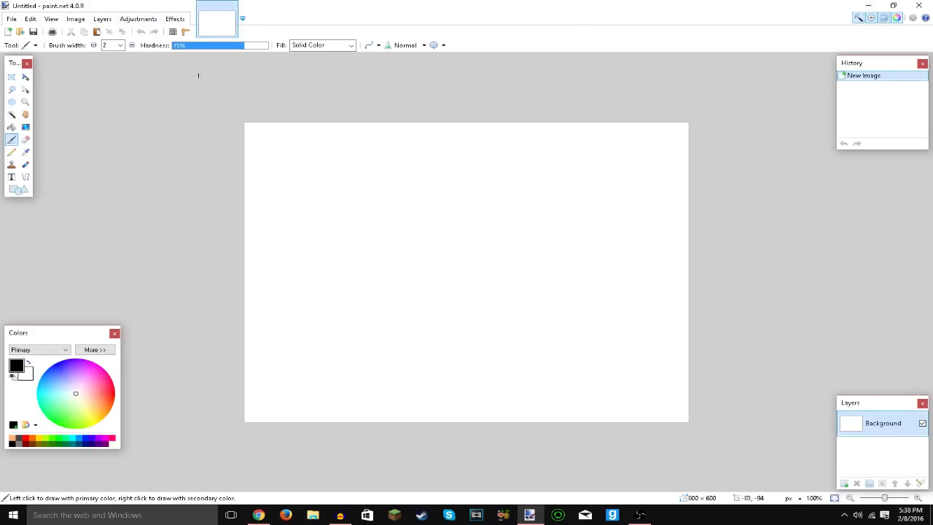
pyautogui.moveTo(820, 6)
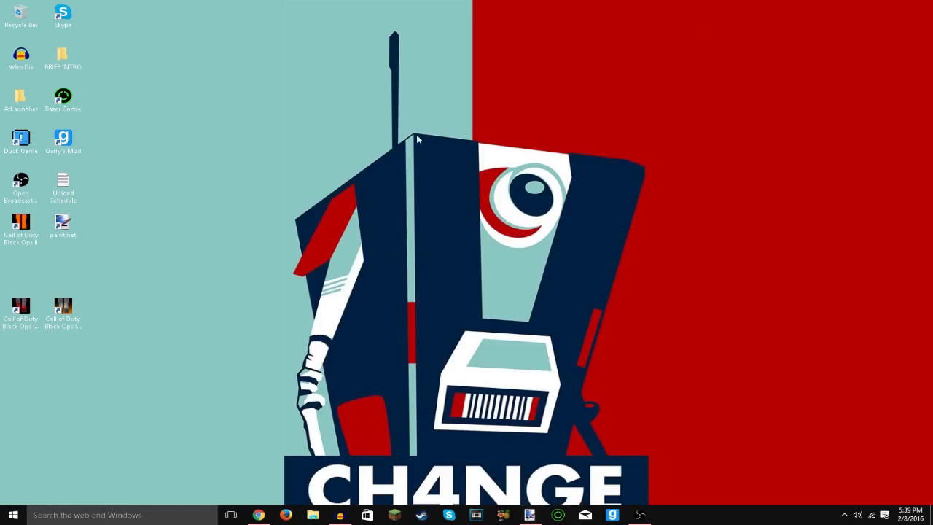
pyautogui.moveTo(257, 513)
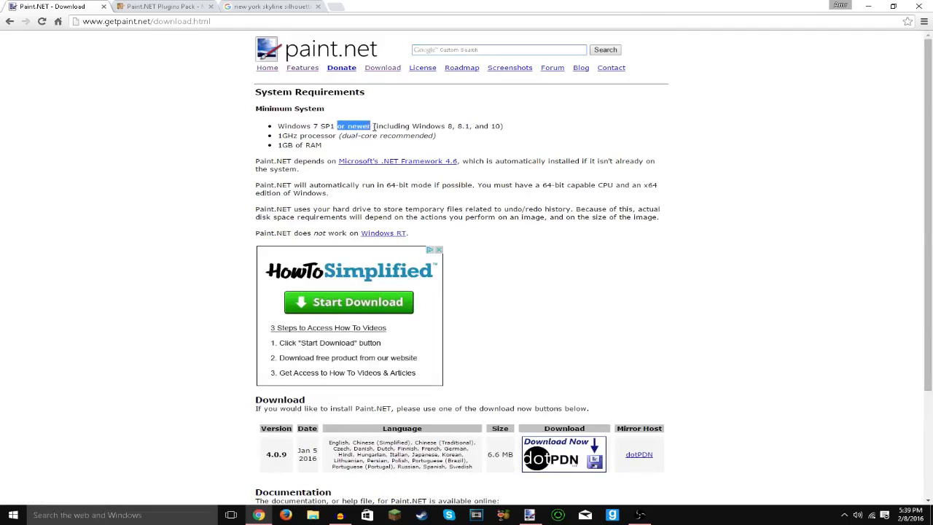
# Step: Highlight the minimum Windows requirement text on the getpaint.net download page
pyautogui.moveTo(369, 126); pyautogui.dragTo(312, 127)
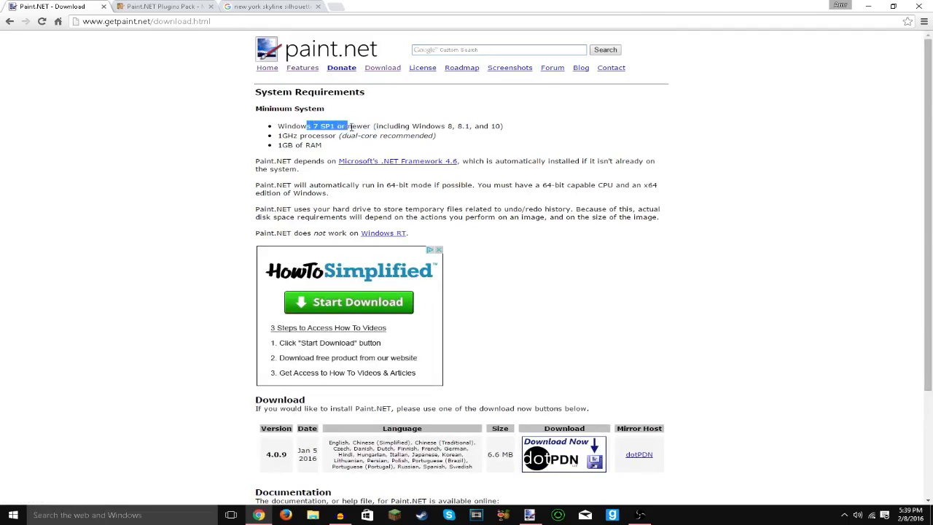
pyautogui.moveTo(343, 126); pyautogui.dragTo(390, 126)
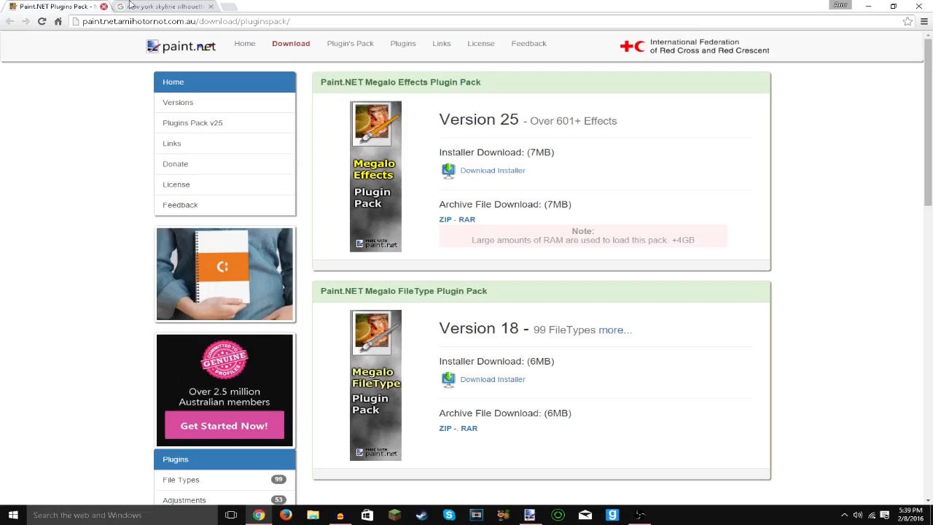
pyautogui.moveTo(542, 140)
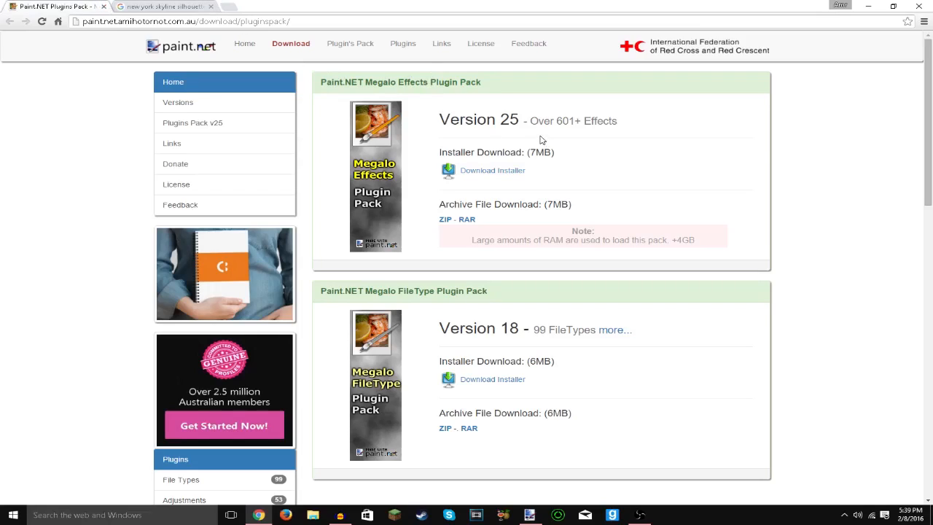
pyautogui.moveTo(463, 143)
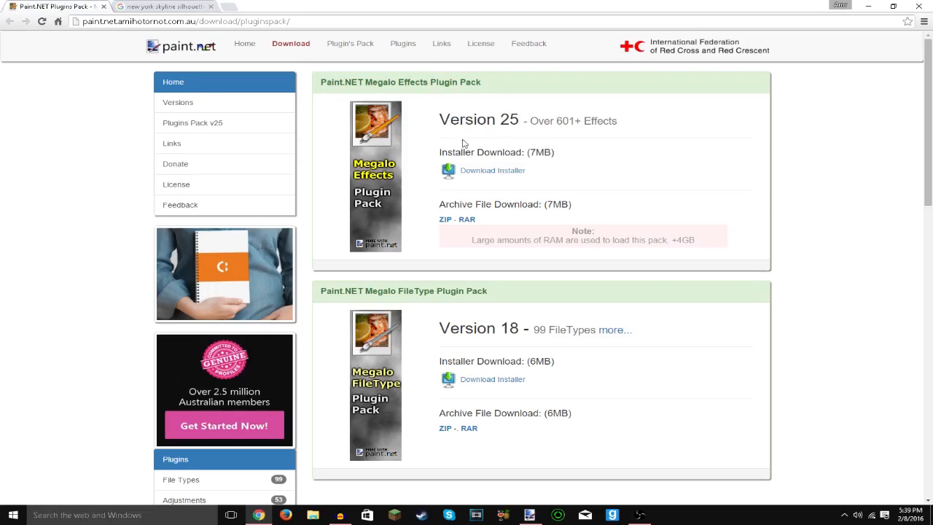
pyautogui.moveTo(473, 147)
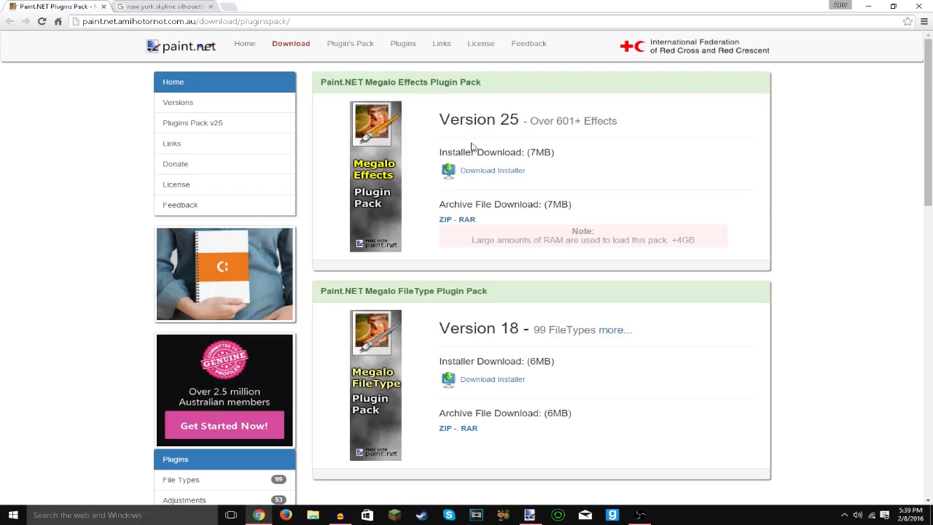
pyautogui.moveTo(504, 151)
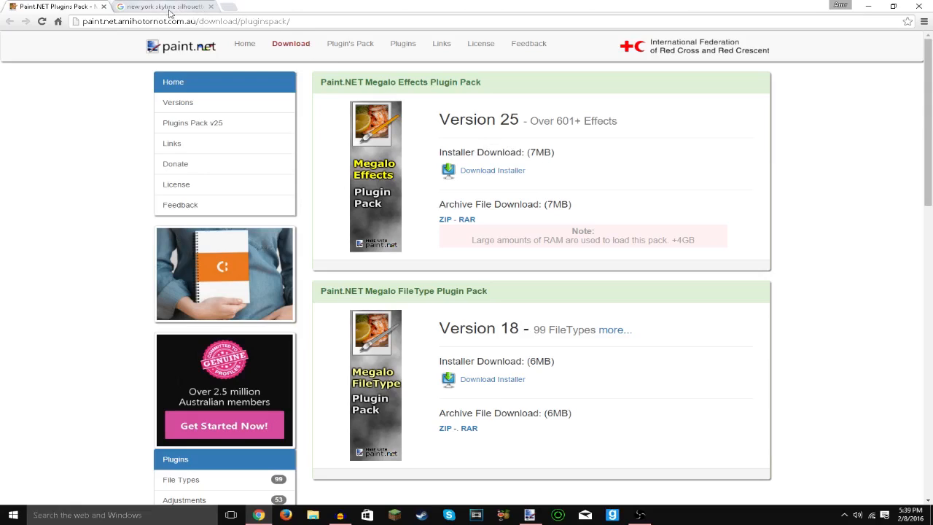
# Step: Copy the simple New York skyline silhouette from the Google Images results
pyautogui.click(164, 6)
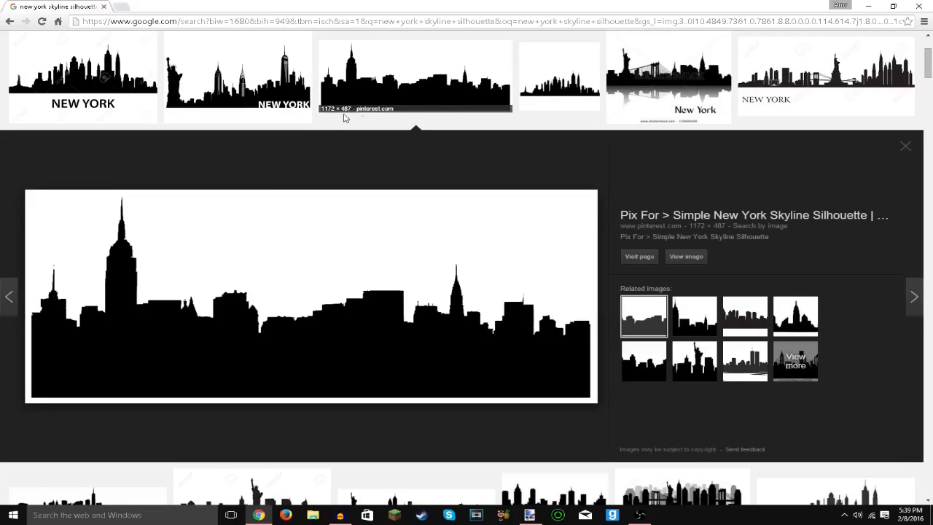
pyautogui.moveTo(542, 231)
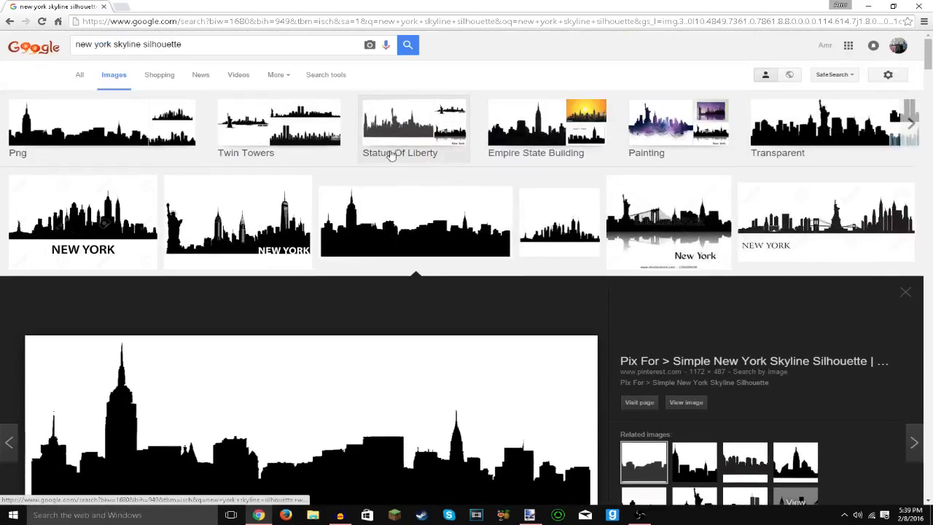
pyautogui.moveTo(373, 219)
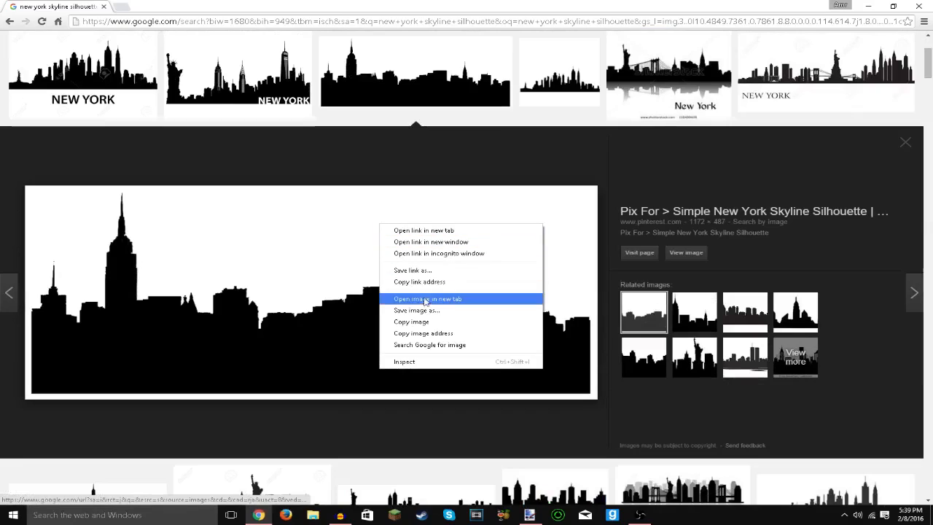
pyautogui.moveTo(411, 321)
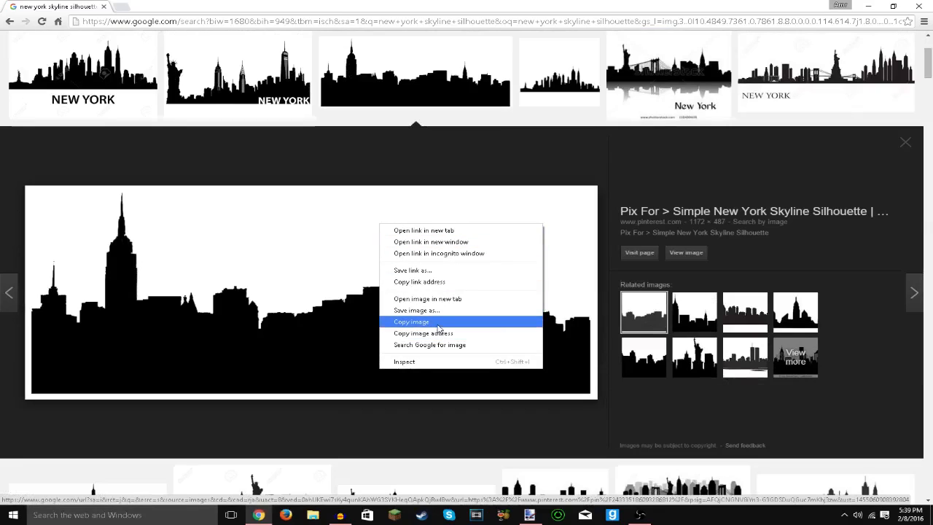
pyautogui.click(411, 321)
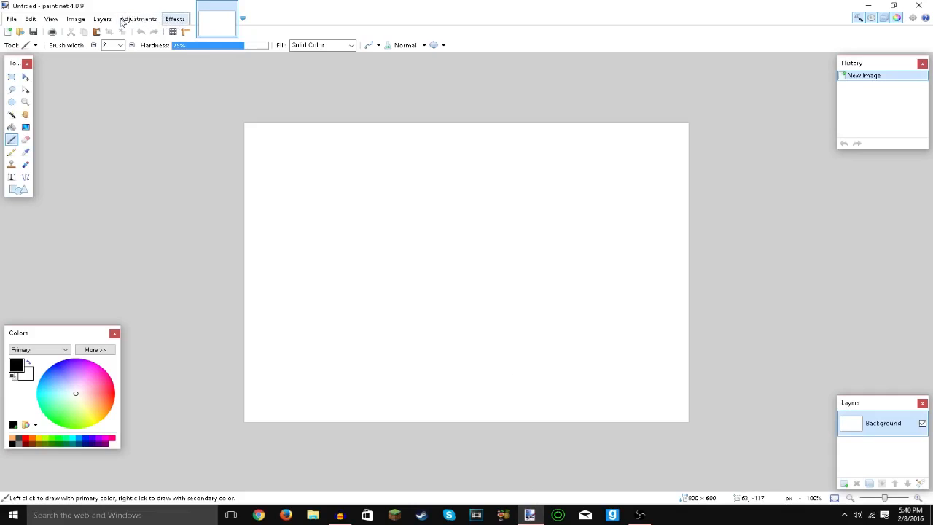
# Step: Resize the blank canvas to 800 by 800 pixels via Image > Resize
pyautogui.click(76, 18)
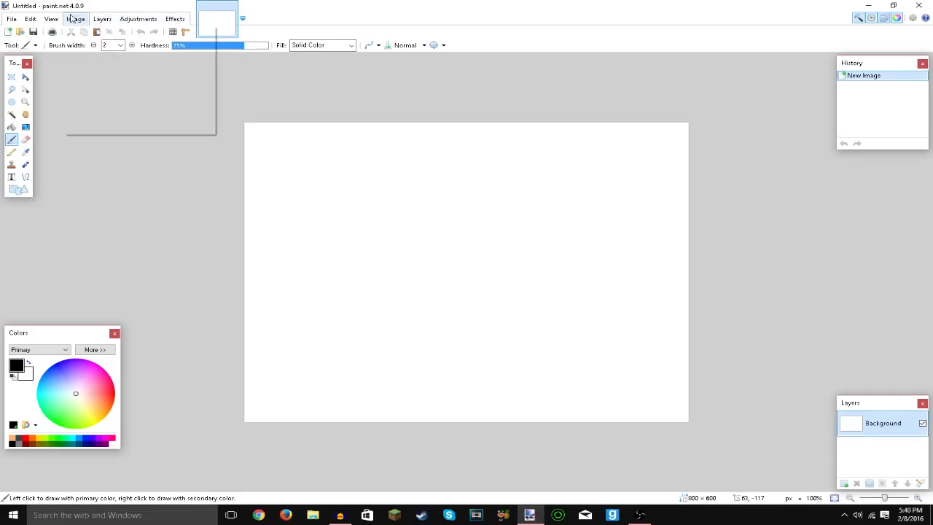
pyautogui.click(77, 18)
pyautogui.write('8')
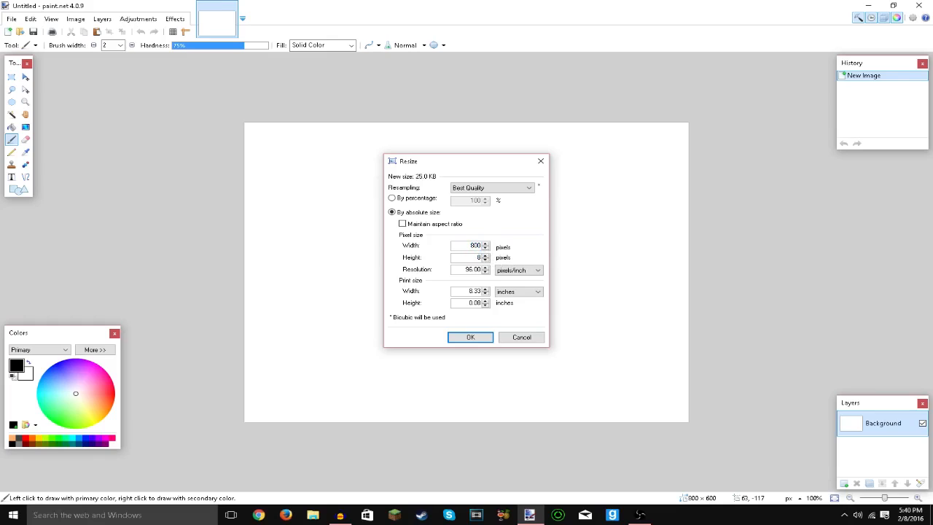
pyautogui.click(470, 337)
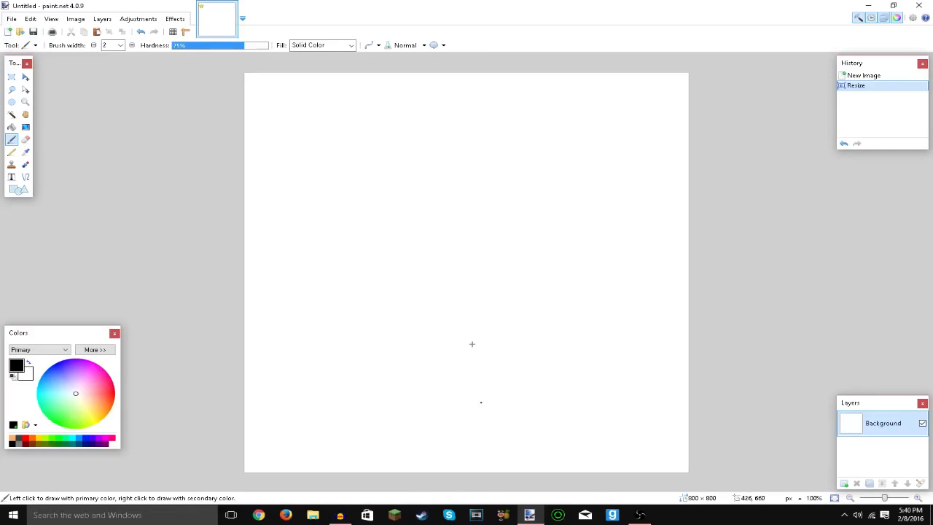
# Step: Paste the skyline silhouette into the 800x800 canvas, keeping the canvas size
pyautogui.press('ctrl+v')
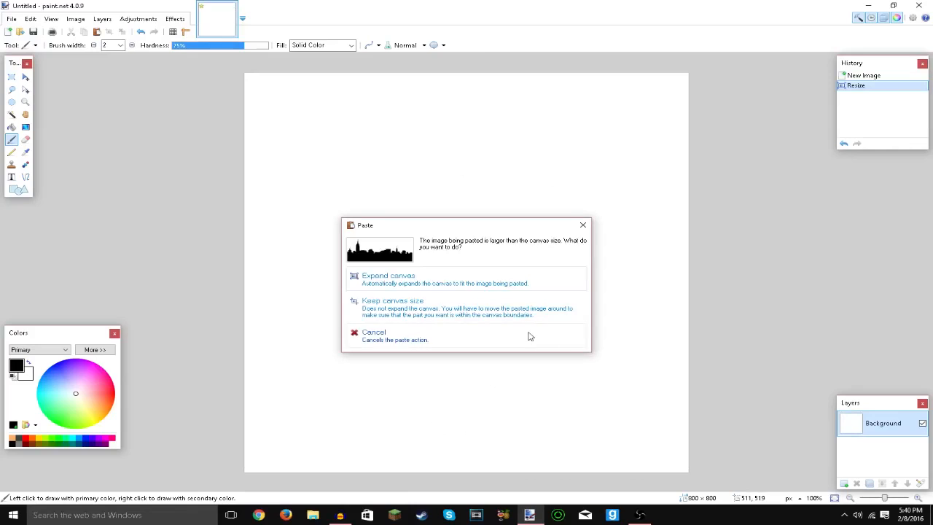
pyautogui.click(373, 332)
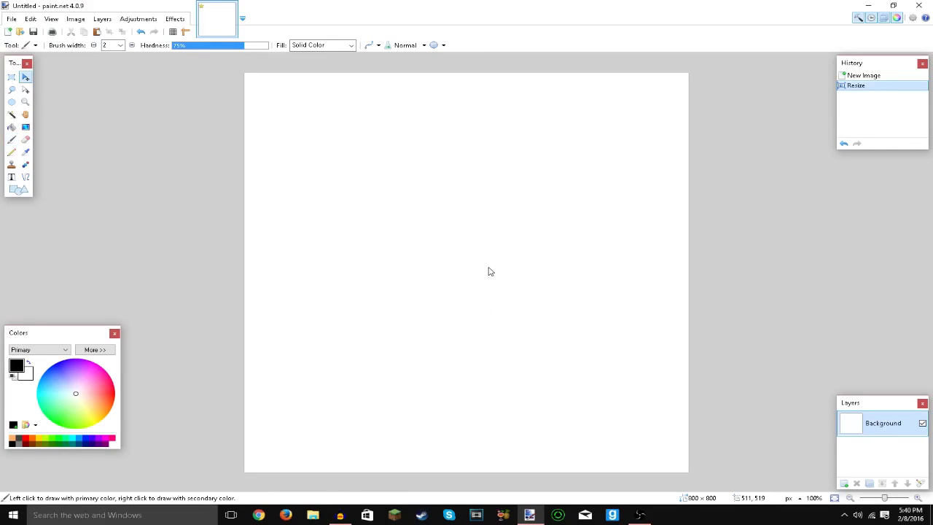
pyautogui.press('ctrl+v')
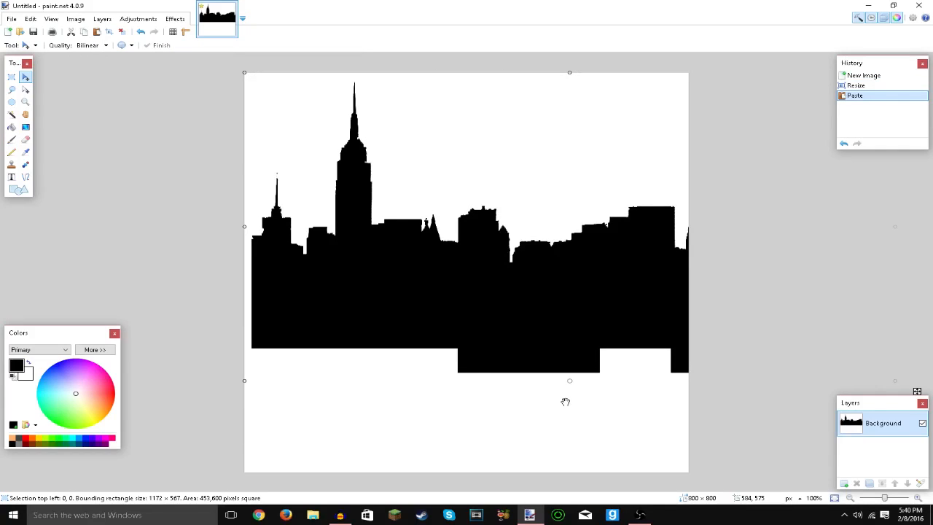
pyautogui.click(468, 148)
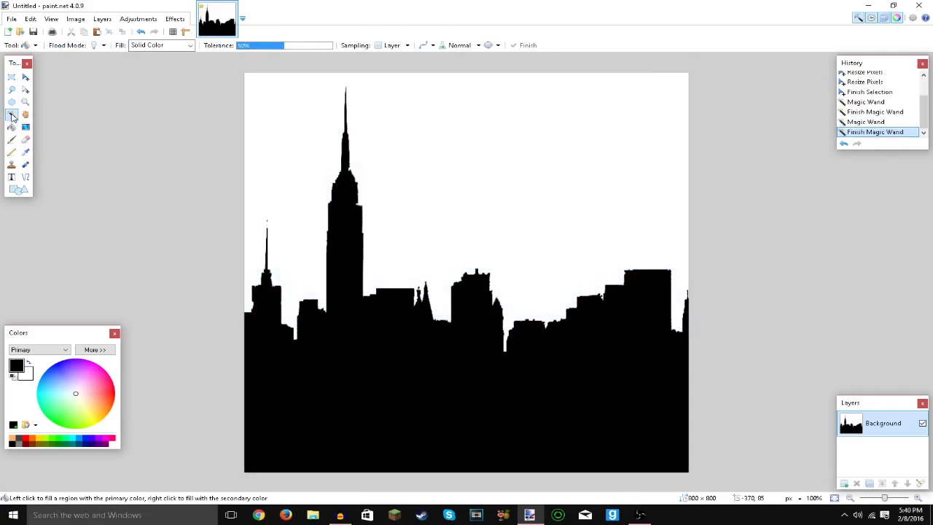
# Step: Select the sky with the Magic Wand and bucket-fill it cyan
pyautogui.click(416, 113)
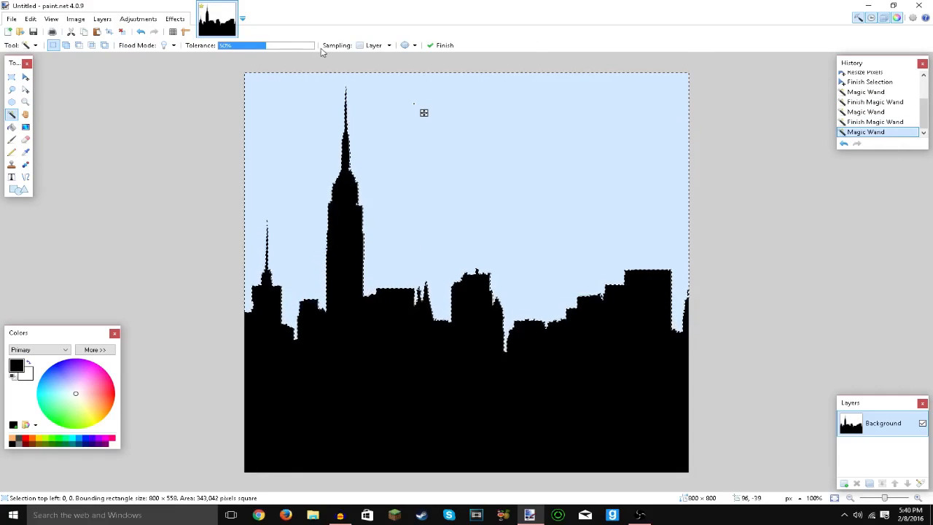
pyautogui.moveTo(364, 75)
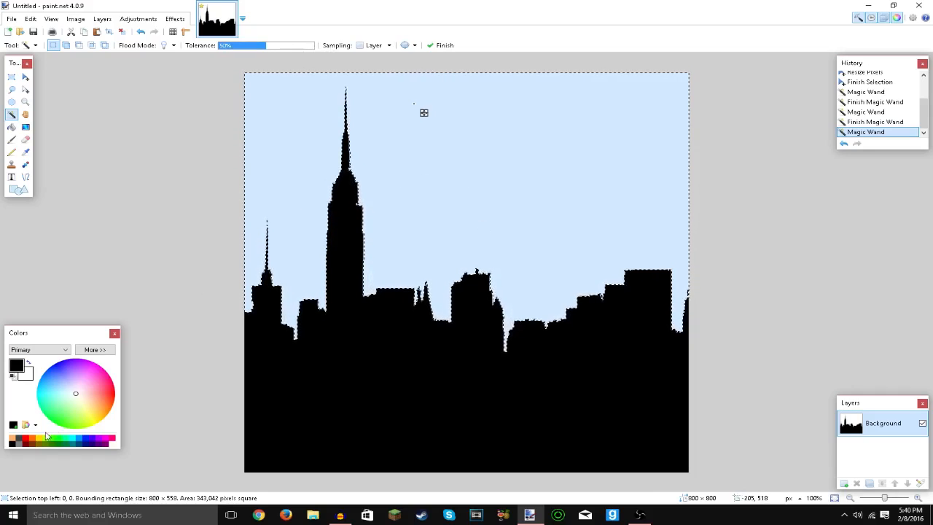
pyautogui.moveTo(56, 362)
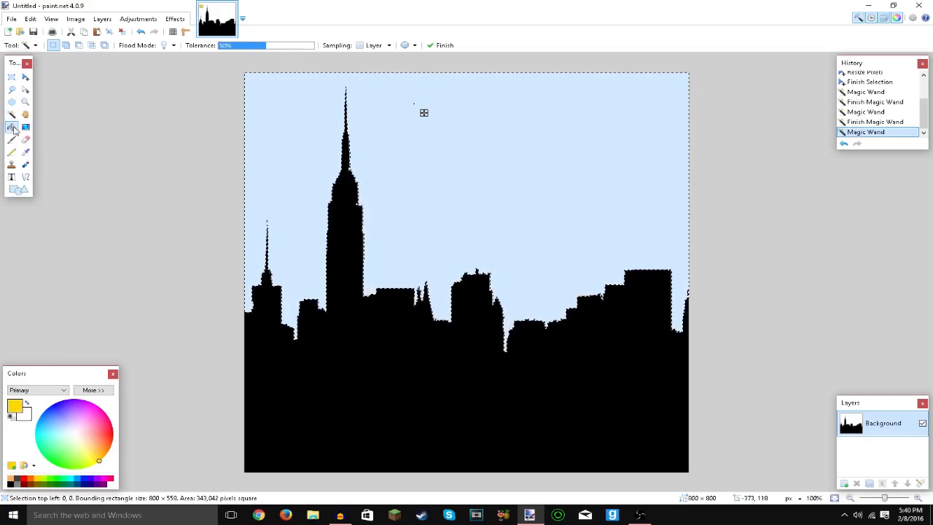
pyautogui.click(410, 144)
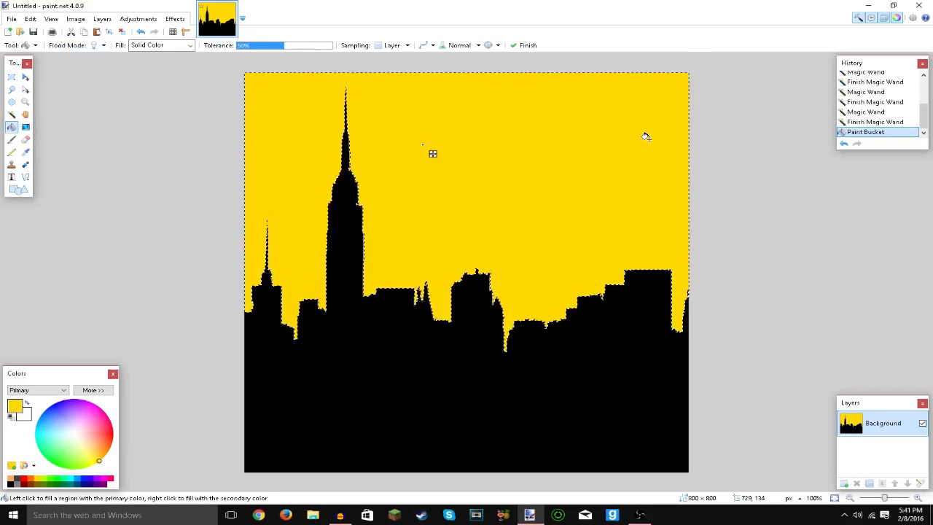
pyautogui.moveTo(80, 467)
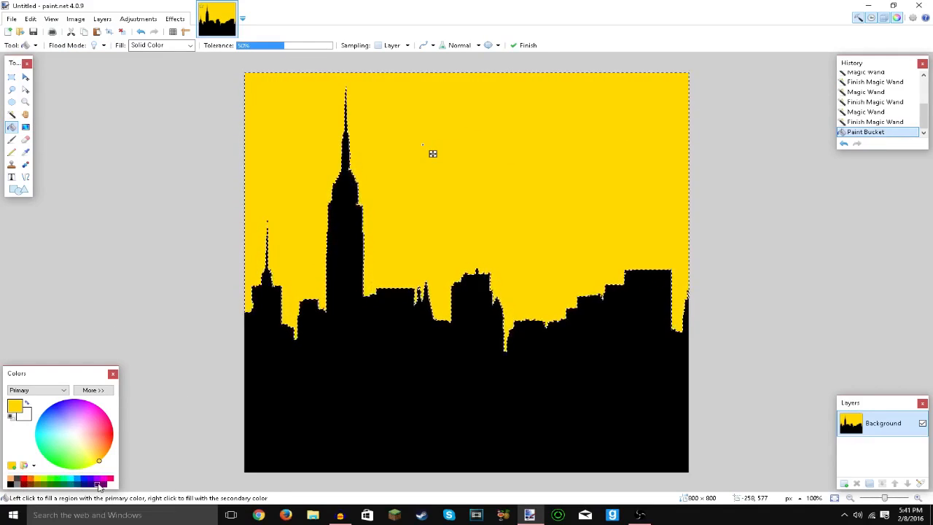
pyautogui.click(70, 479)
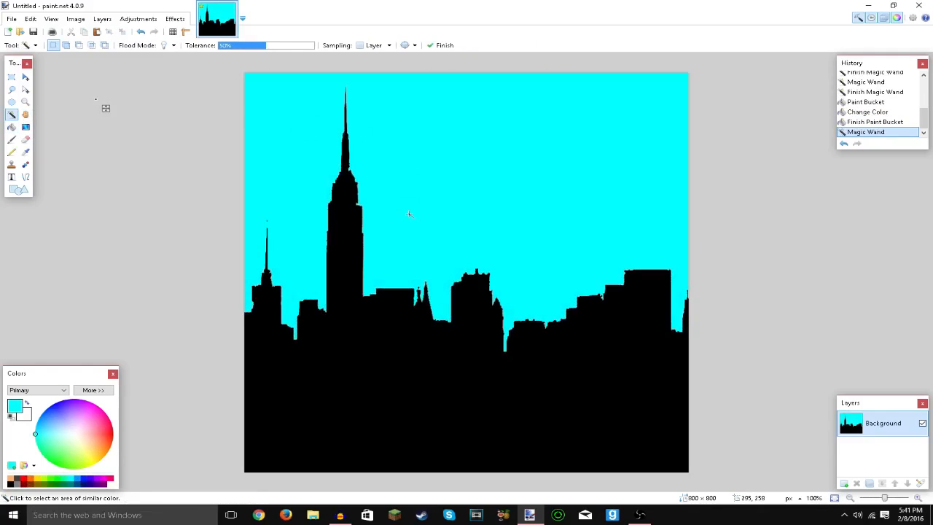
pyautogui.moveTo(770, 161)
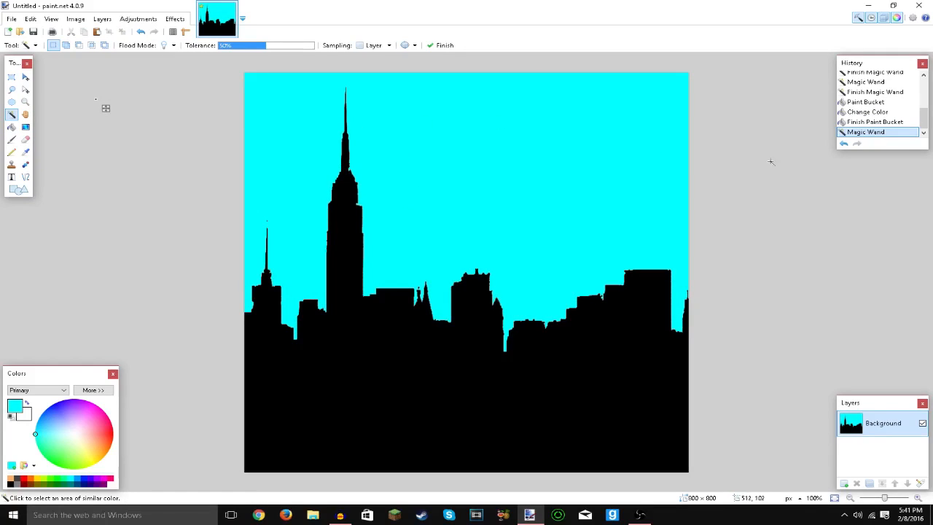
pyautogui.moveTo(824, 335)
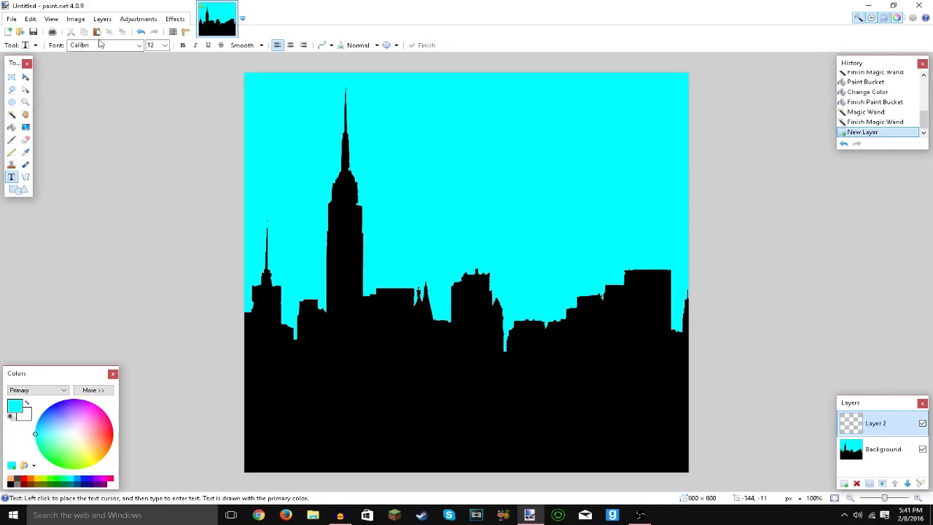
# Step: Choose Cartoonist as the Text tool font
pyautogui.click(139, 46)
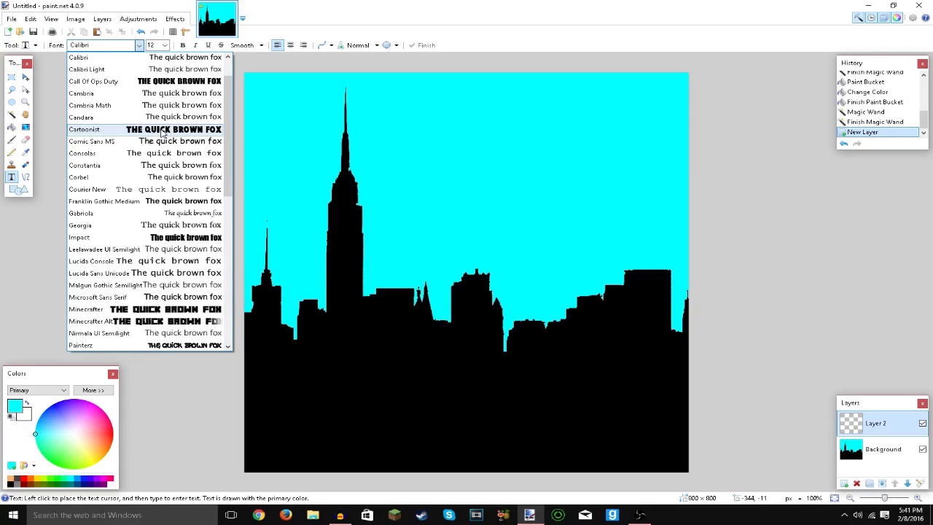
pyautogui.click(83, 129)
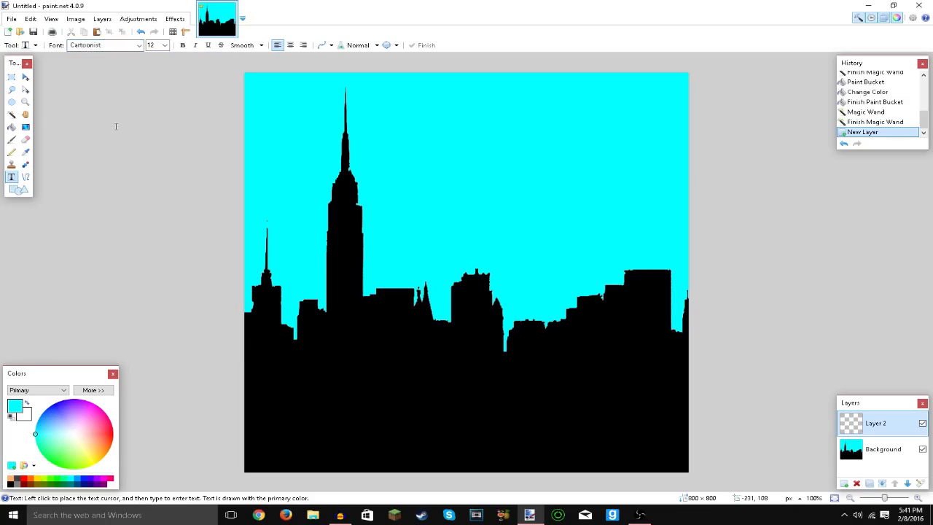
pyautogui.moveTo(326, 293)
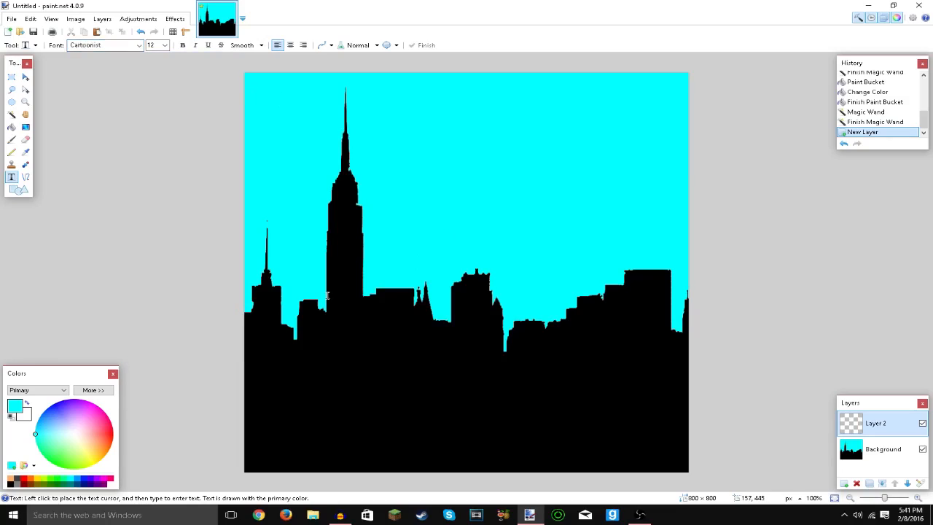
pyautogui.moveTo(242, 140)
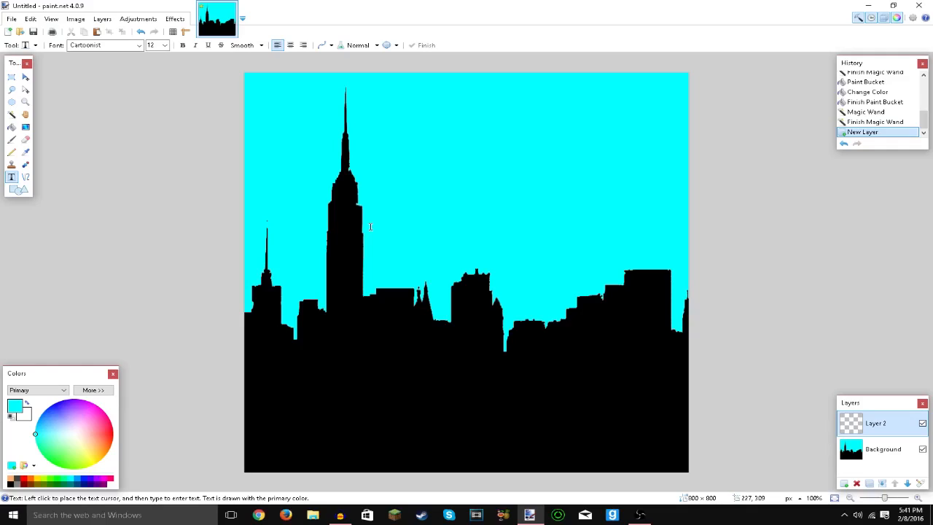
pyautogui.moveTo(369, 223)
pyautogui.write('Te')
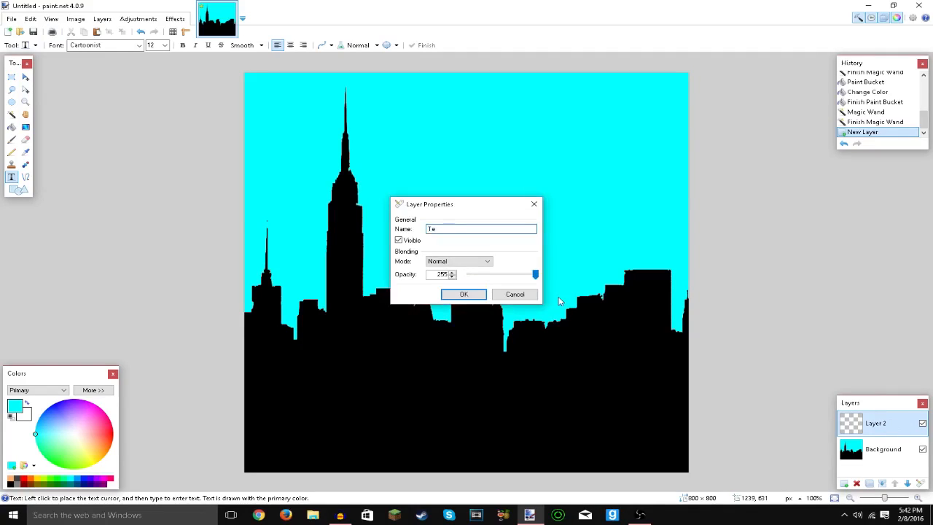
# Step: Rename Layer 2 to 'Text' in Layer Properties
pyautogui.write('x')
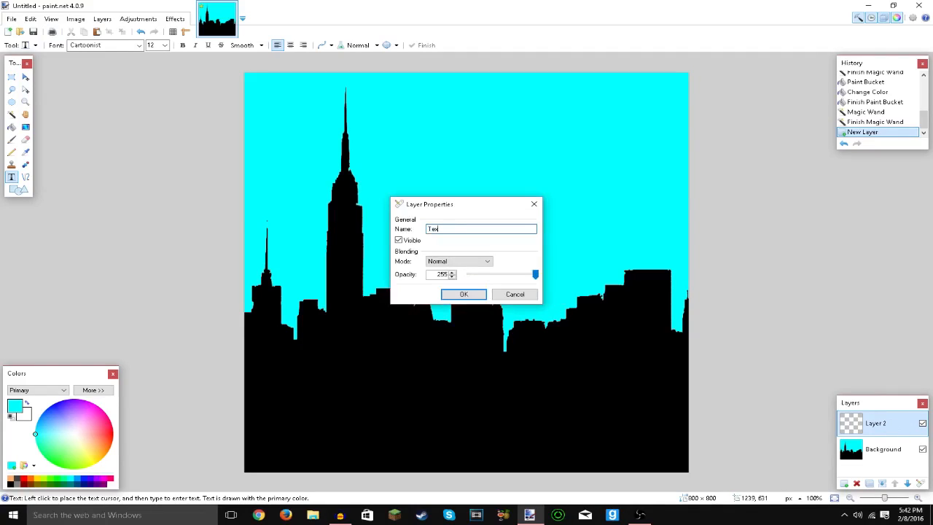
pyautogui.click(464, 294)
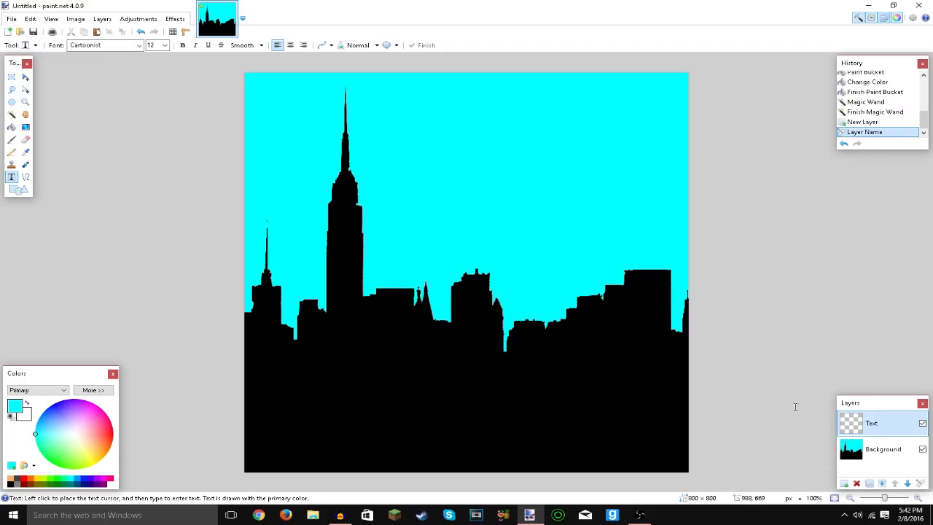
pyautogui.moveTo(313, 244)
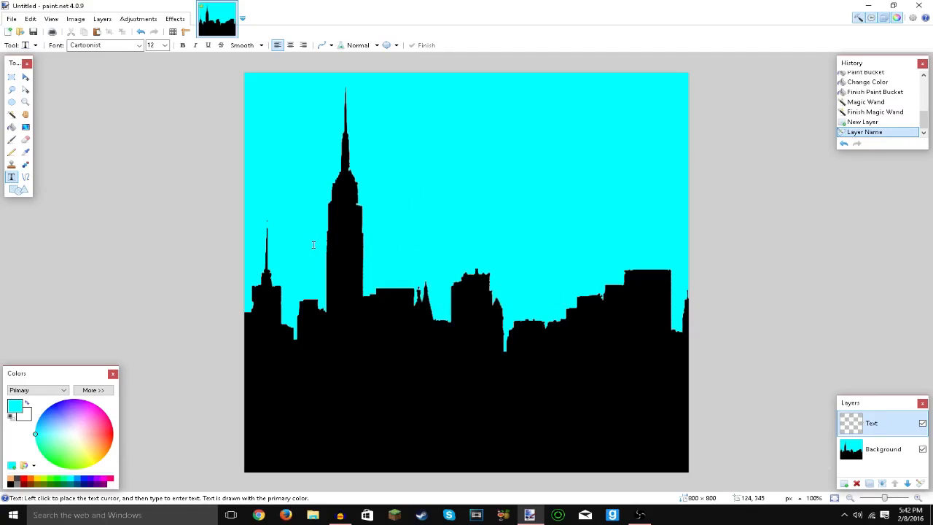
# Step: Place a text cursor below the tall tower and raise the font size to 350
pyautogui.click(341, 235)
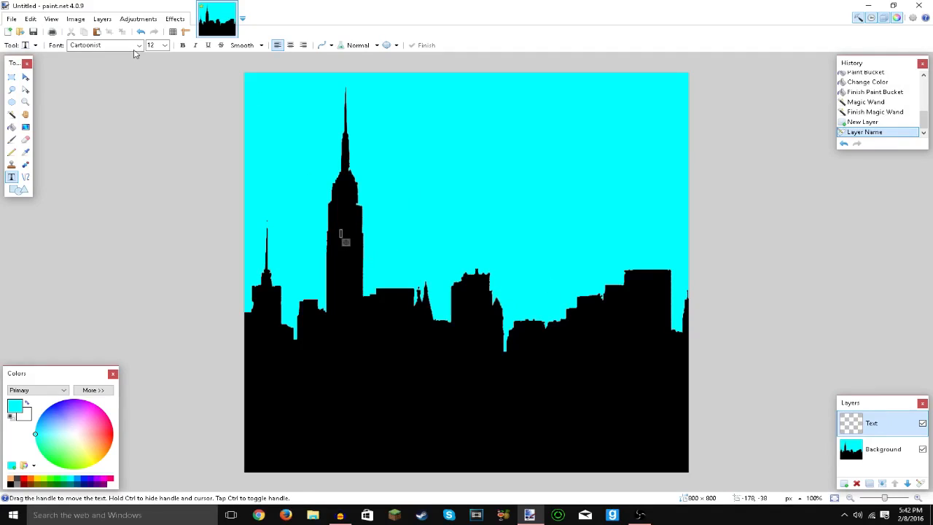
pyautogui.click(163, 45)
pyautogui.write('108')
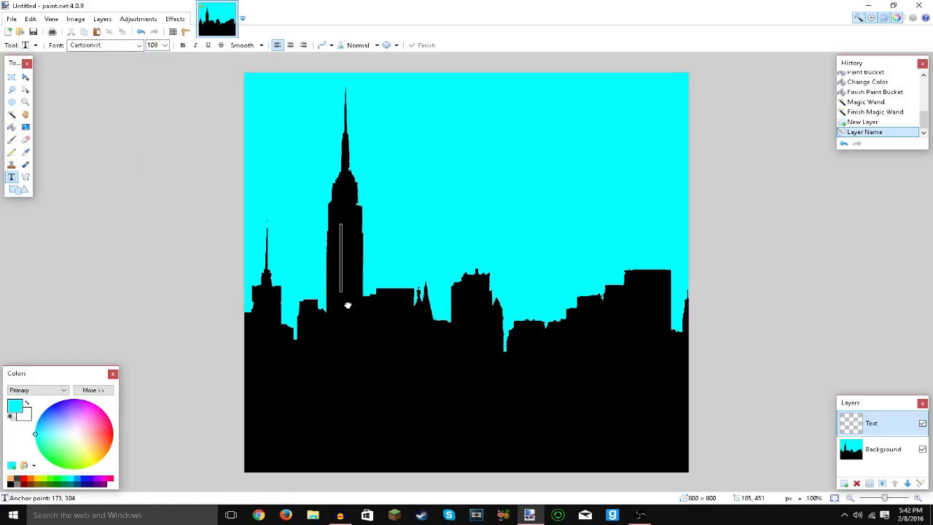
pyautogui.click(165, 45)
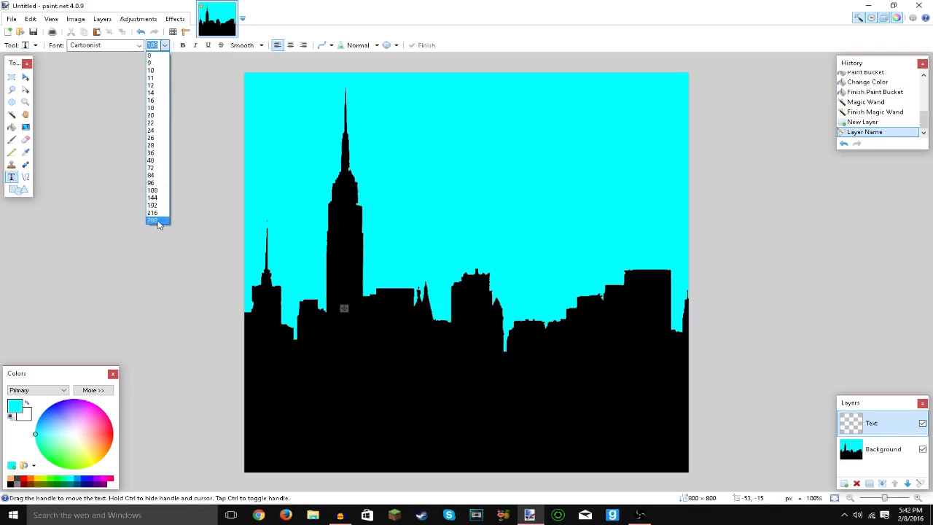
pyautogui.click(152, 220)
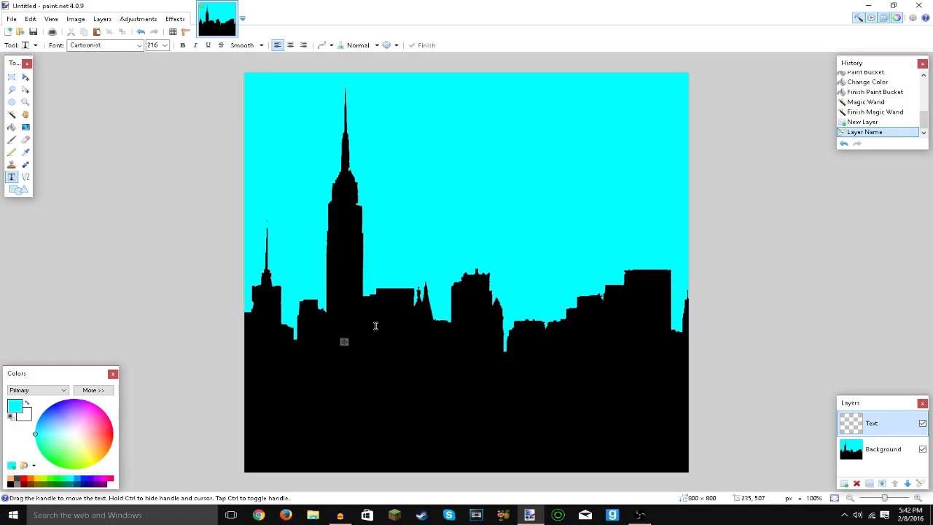
pyautogui.click(165, 46)
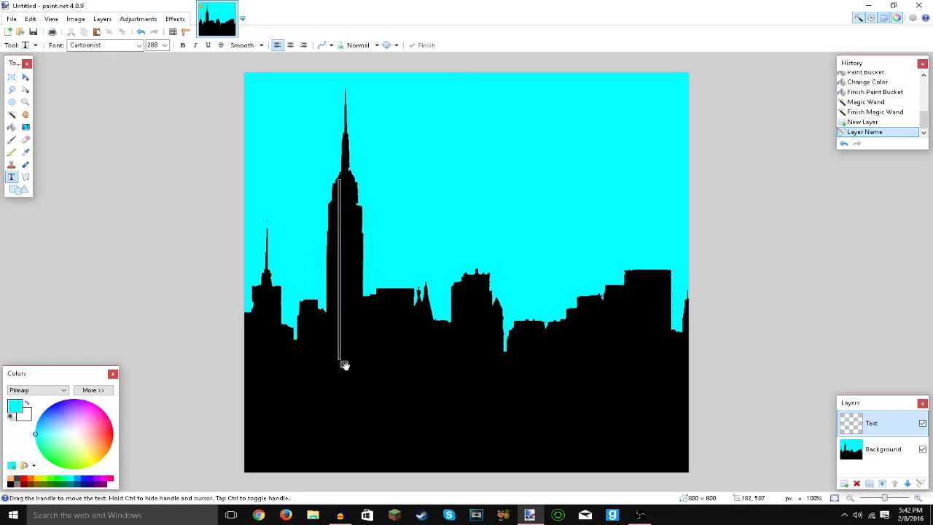
pyautogui.moveTo(346, 364); pyautogui.dragTo(365, 357)
pyautogui.write('350')
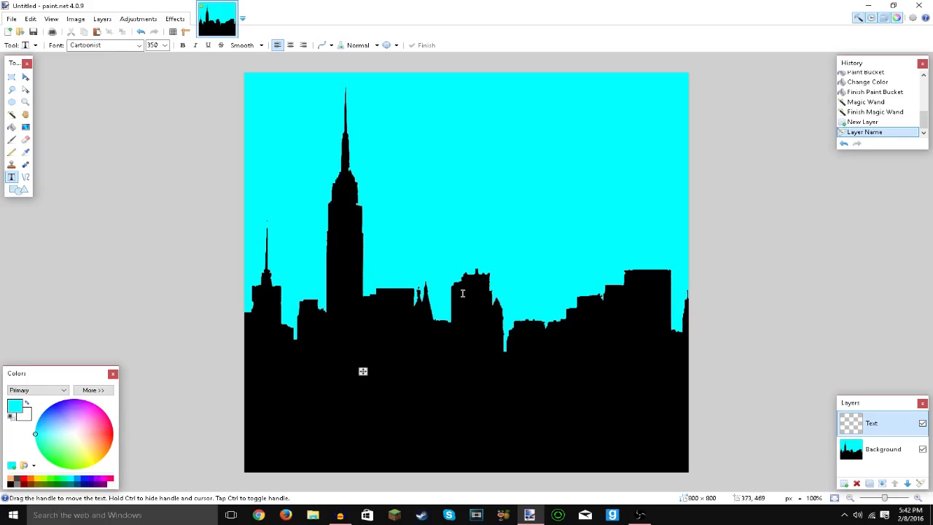
pyautogui.moveTo(500, 248)
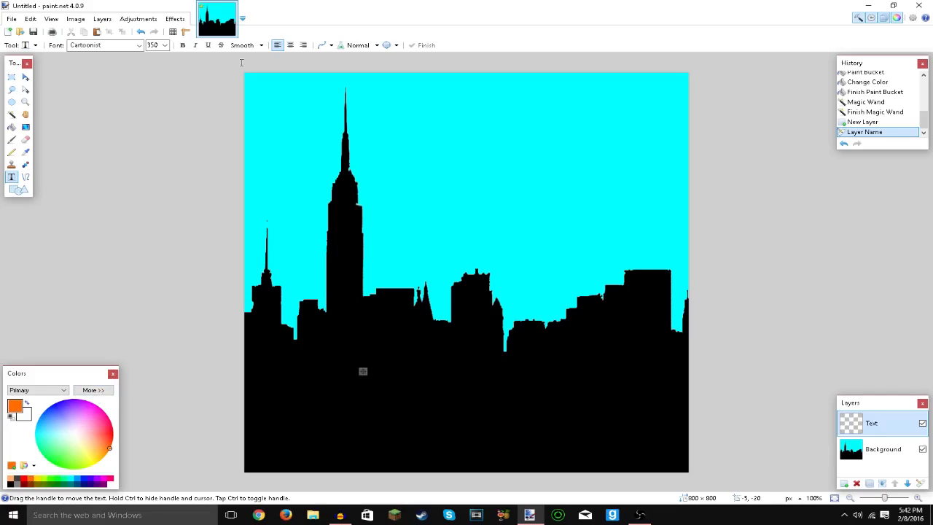
# Step: Type a large orange L and tilt it at a slight angle over the skyline
pyautogui.write('L')
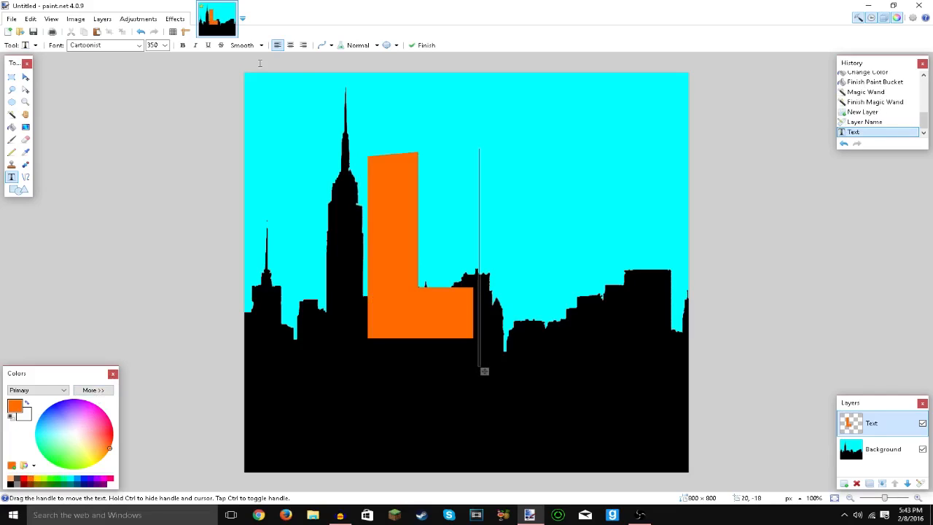
pyautogui.moveTo(485, 372)
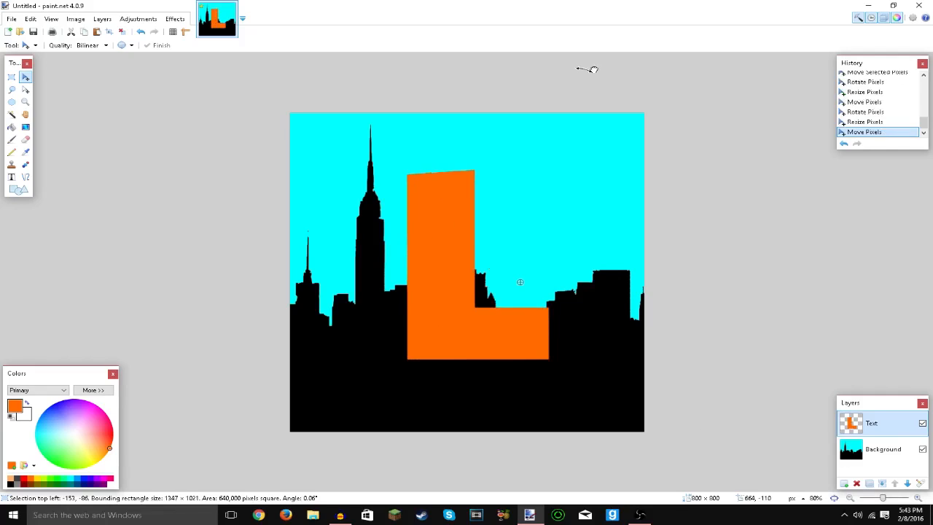
pyautogui.moveTo(519, 282); pyautogui.dragTo(467, 310)
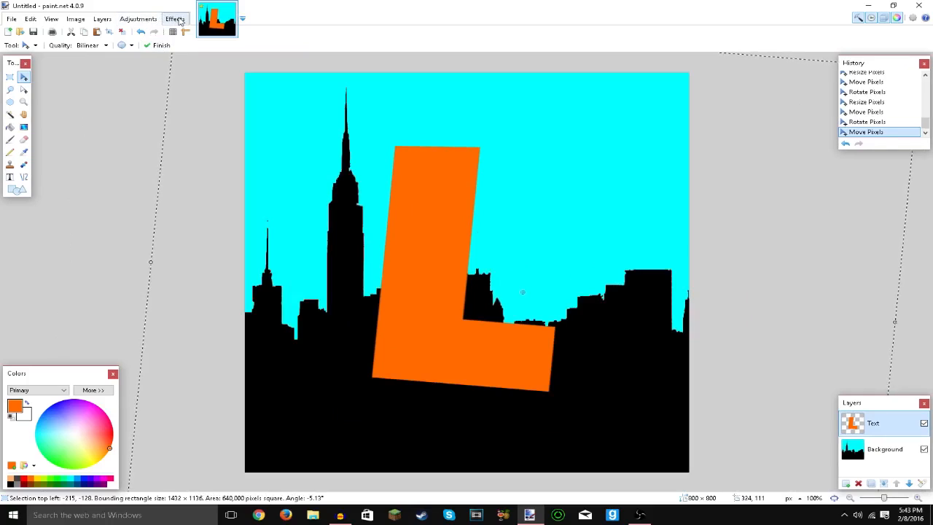
pyautogui.moveTo(876, 431)
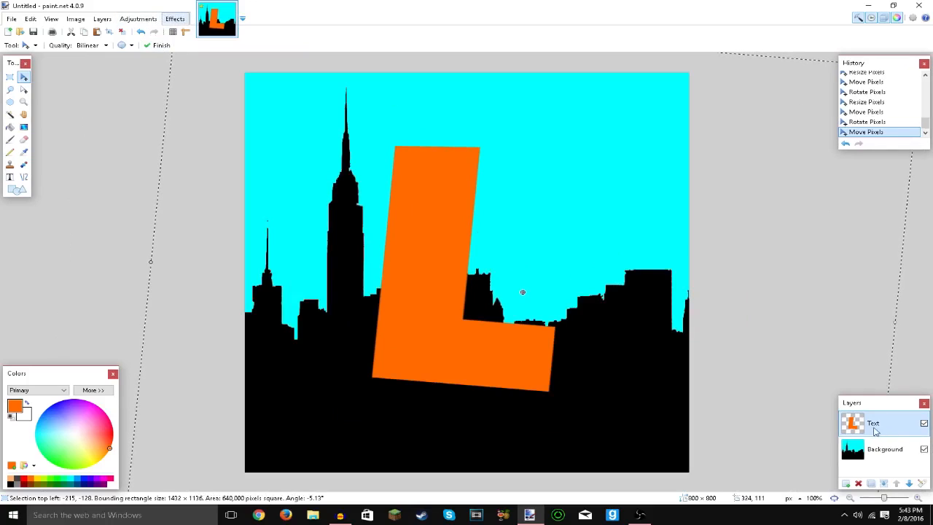
# Step: Apply Outline Object to the L with radius 10, strength 10 and blue colour
pyautogui.click(174, 18)
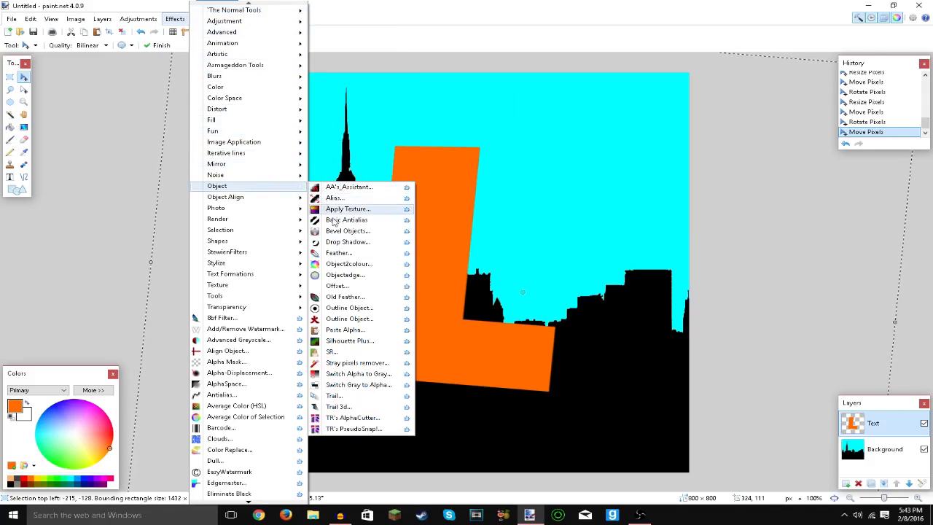
pyautogui.moveTo(350, 308)
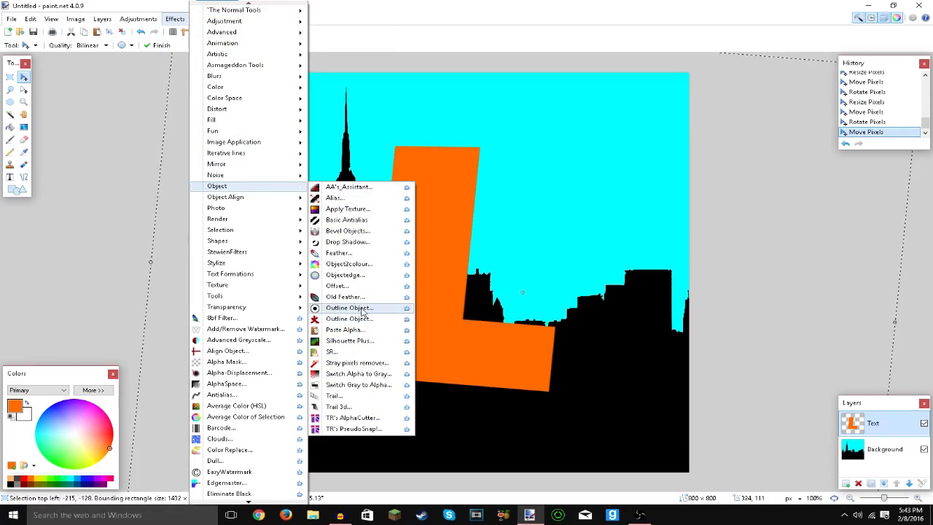
pyautogui.click(349, 307)
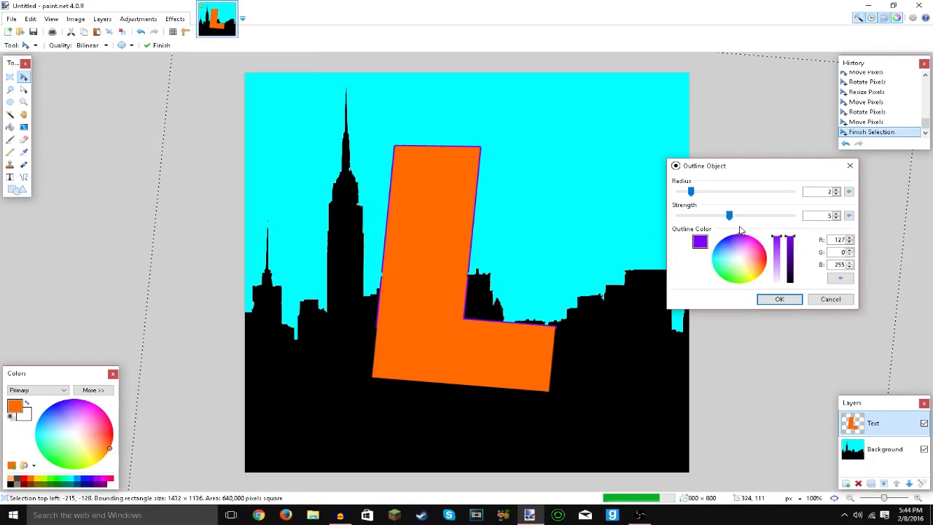
pyautogui.click(711, 265)
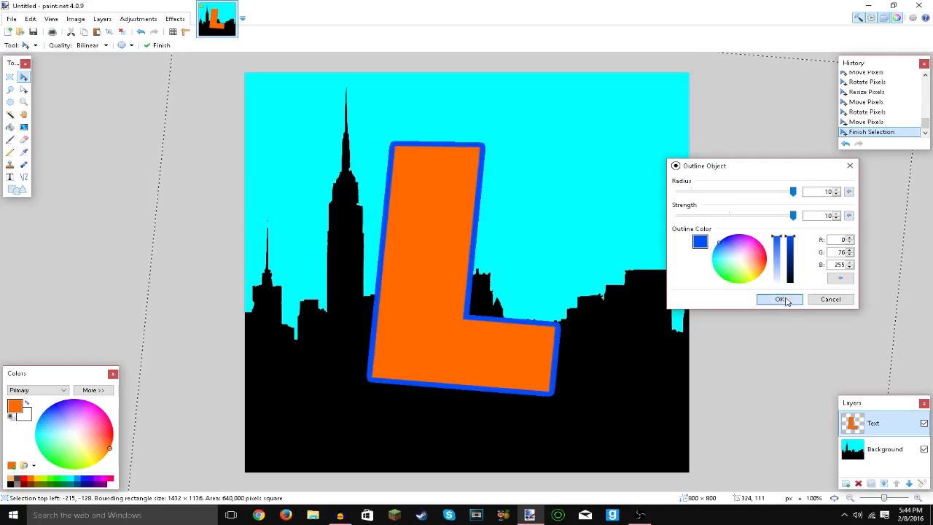
pyautogui.click(779, 299)
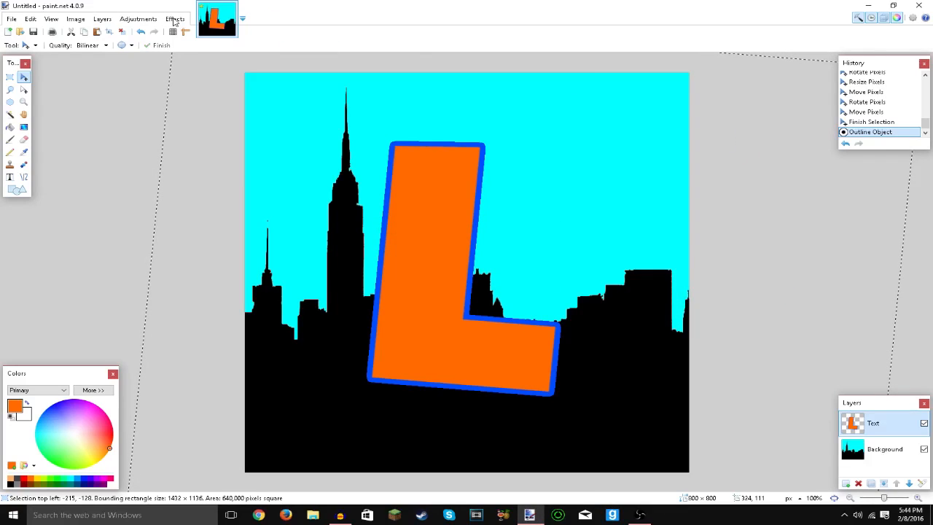
pyautogui.moveTo(522, 291)
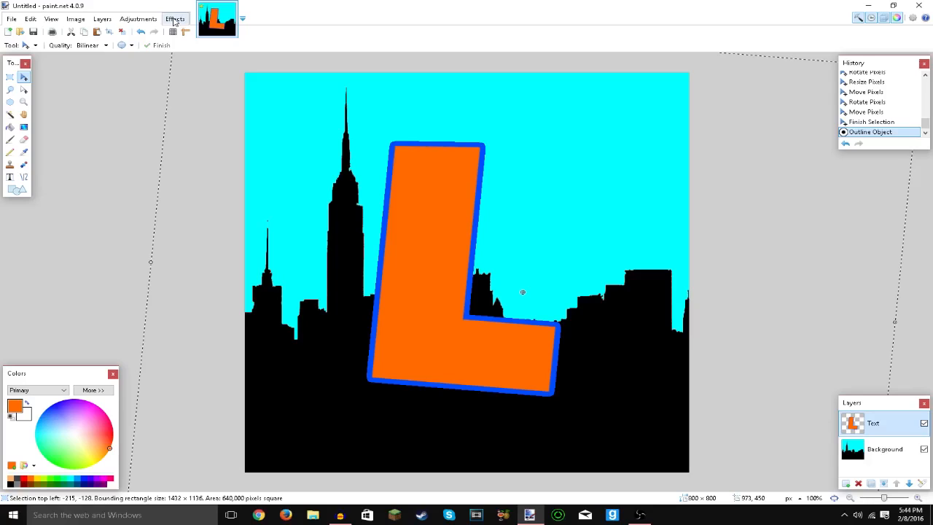
# Step: Repeat Outline Object to widen the blue border
pyautogui.click(174, 18)
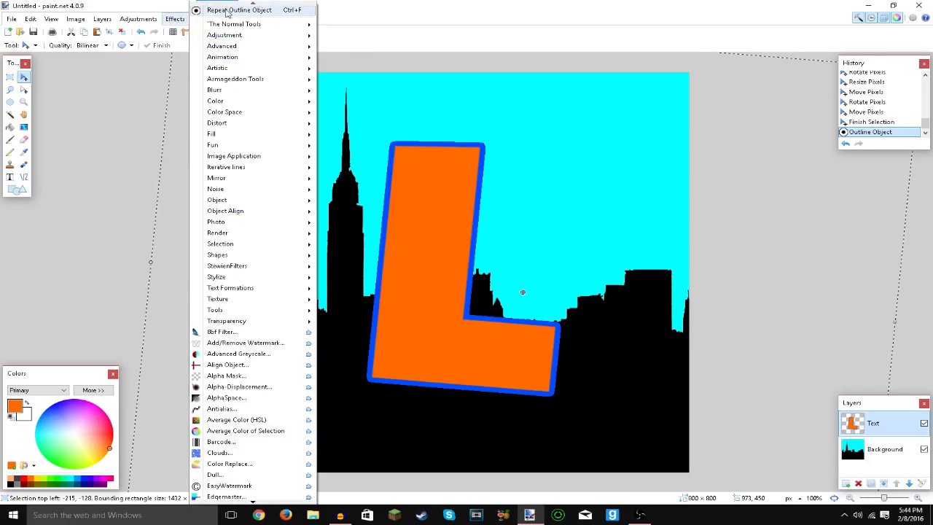
pyautogui.click(239, 10)
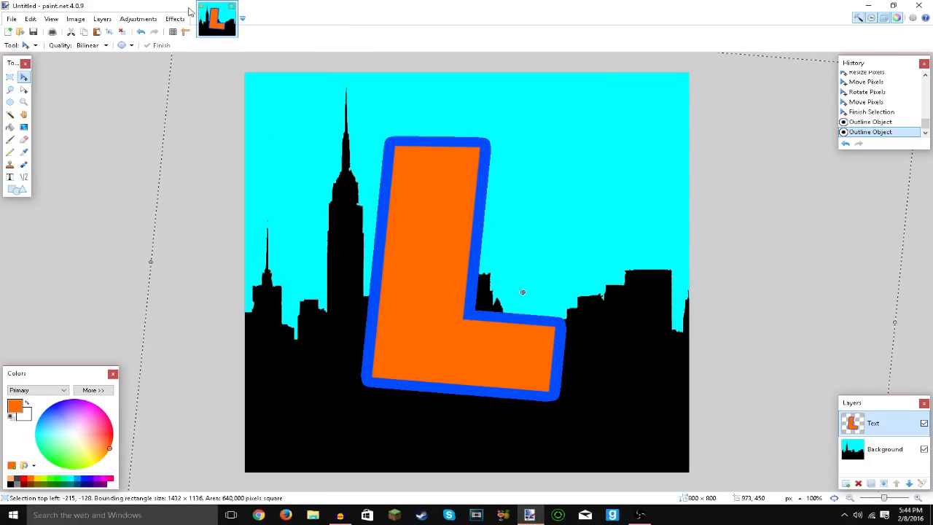
pyautogui.moveTo(178, 19)
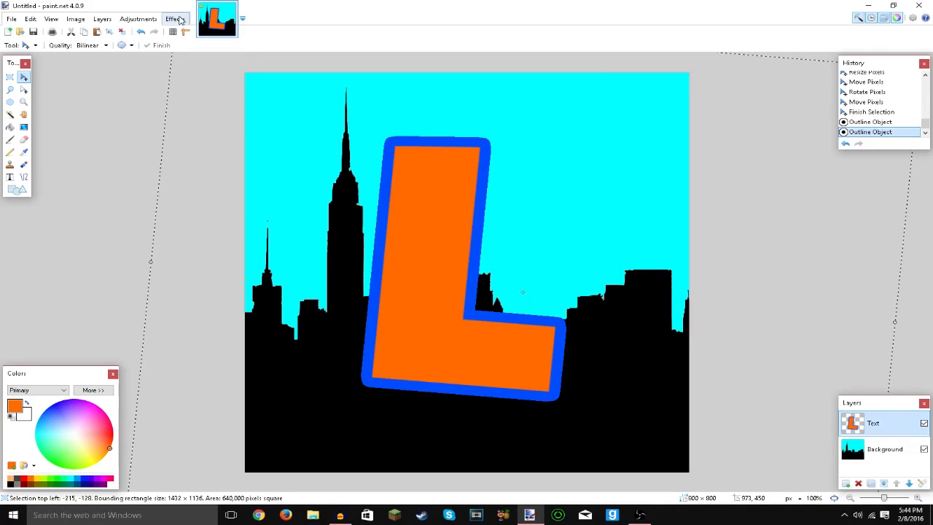
# Step: Apply a black Drop Shadow with 0 offsets, widening radius 17 and blur radius 22 to the L
pyautogui.click(174, 18)
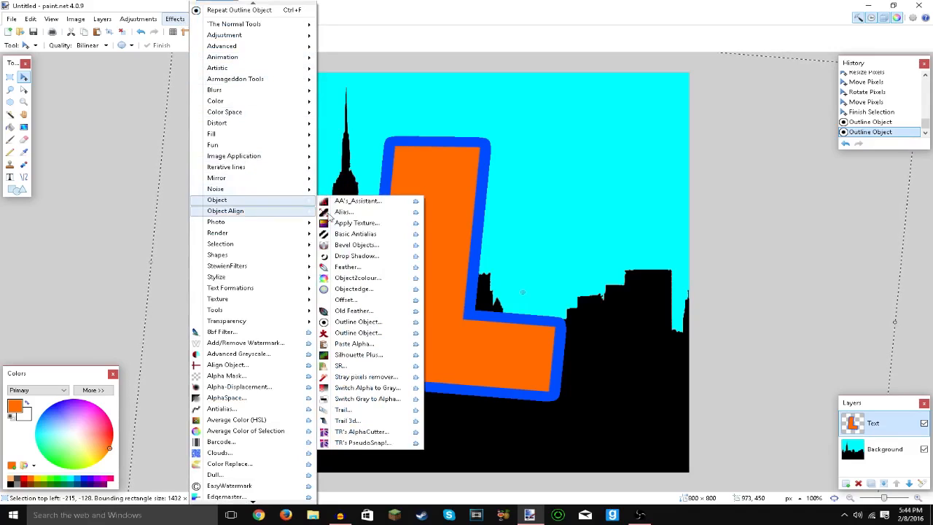
pyautogui.click(356, 256)
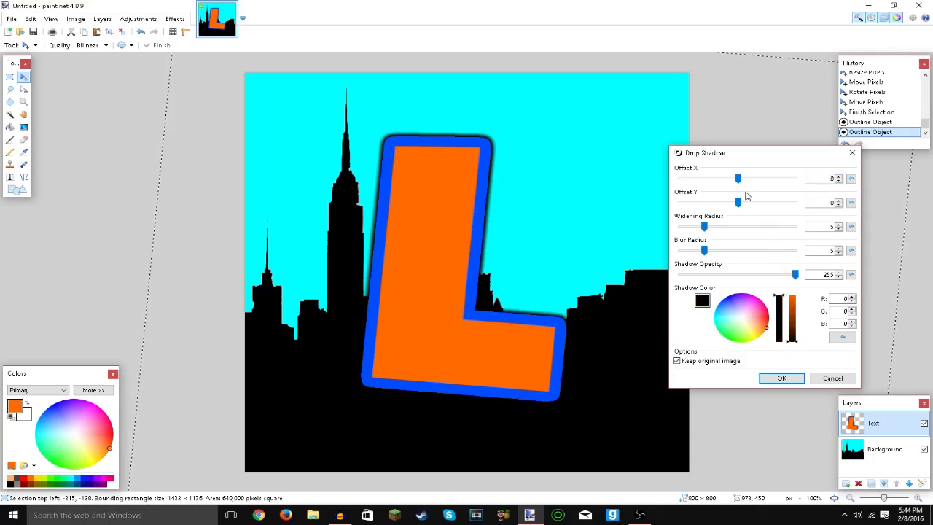
pyautogui.moveTo(704, 226); pyautogui.dragTo(752, 225)
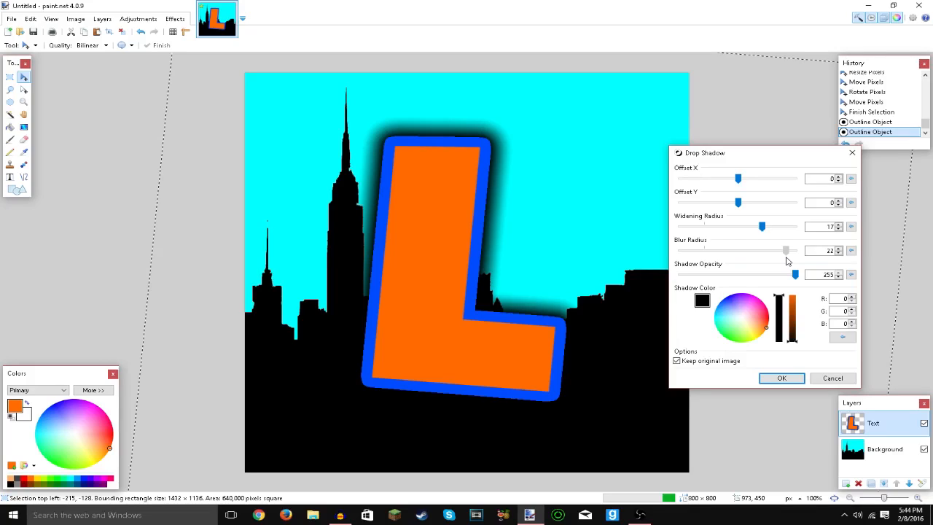
pyautogui.click(781, 378)
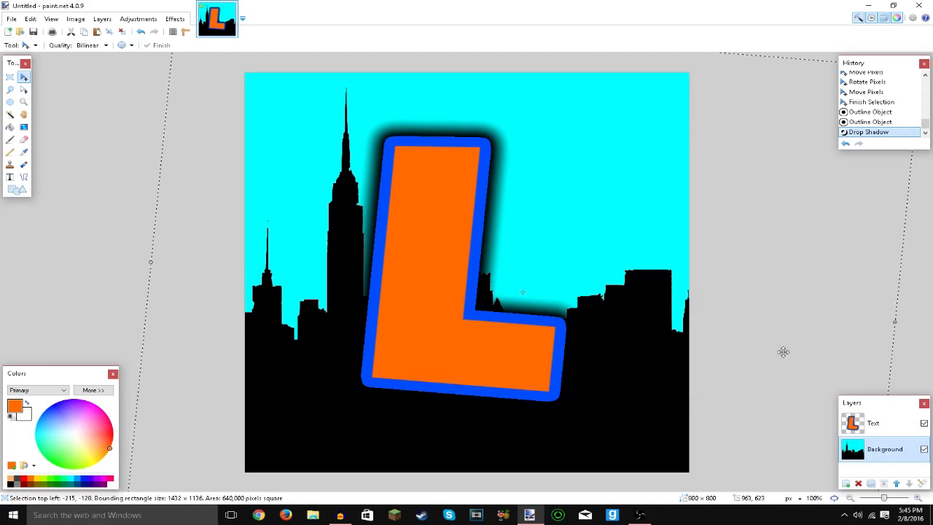
# Step: Apply an Average Blur of radius 5 to the skyline Background layer
pyautogui.click(885, 449)
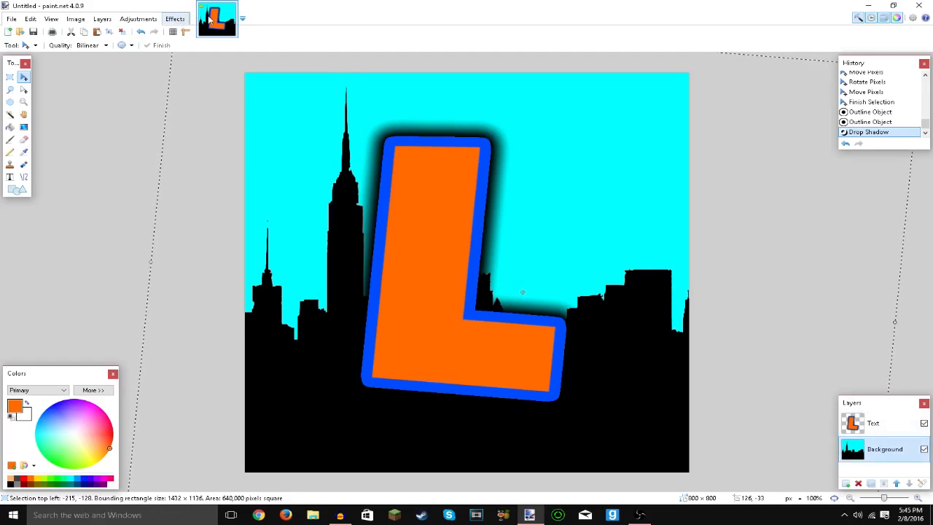
pyautogui.click(174, 18)
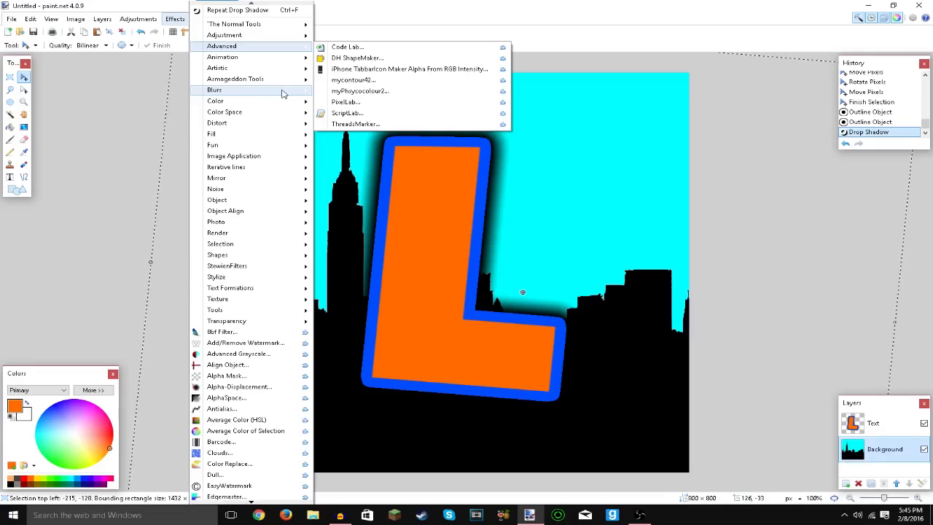
pyautogui.moveTo(290, 93)
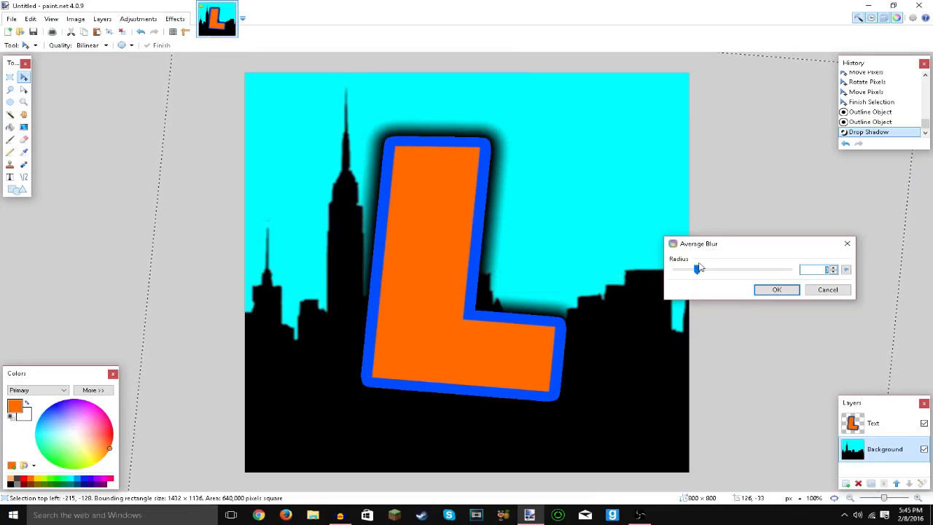
pyautogui.moveTo(697, 268); pyautogui.dragTo(711, 268)
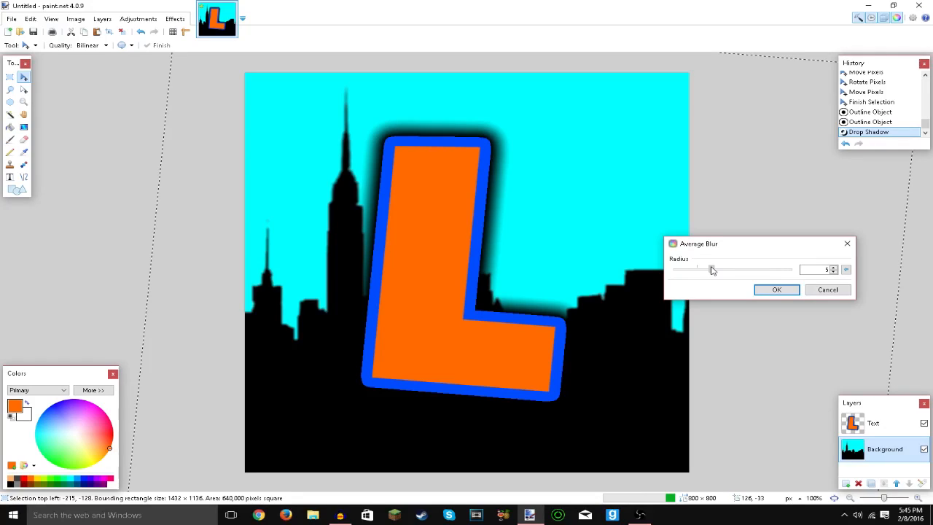
pyautogui.click(777, 289)
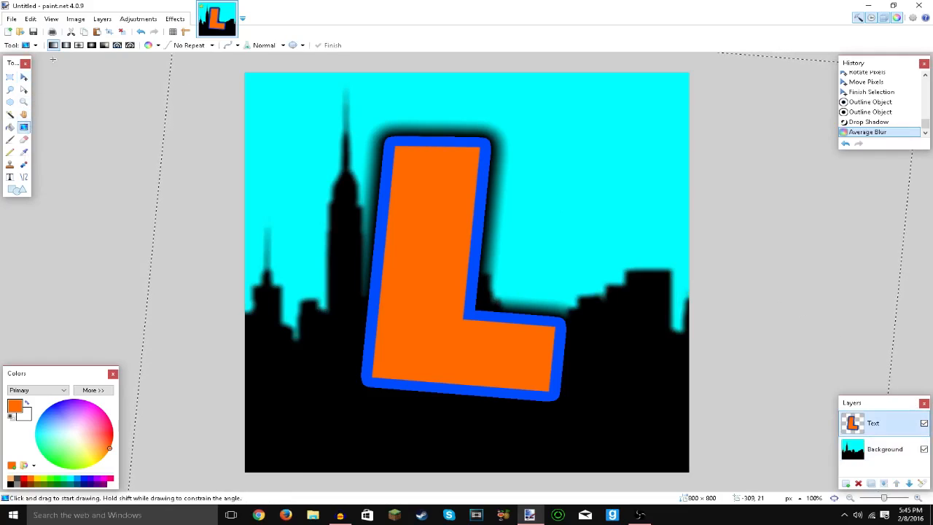
pyautogui.moveTo(24, 128)
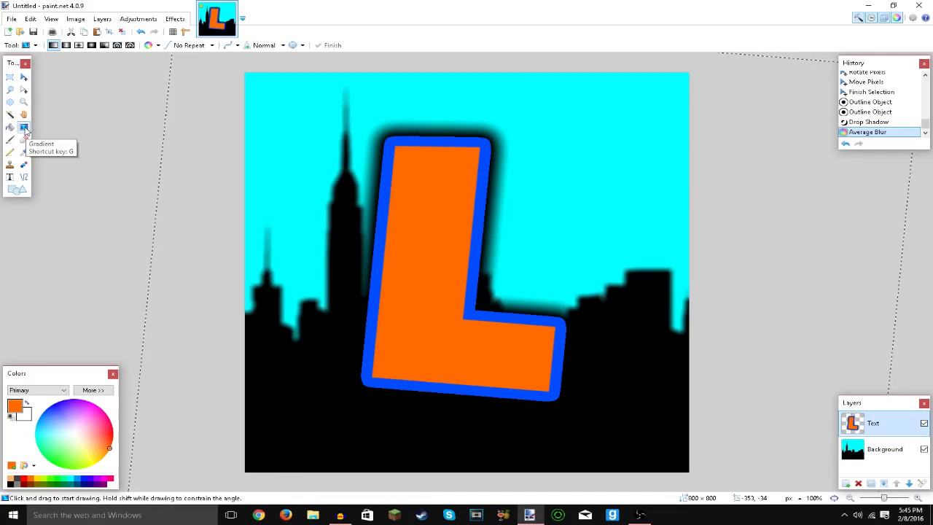
pyautogui.moveTo(74, 56)
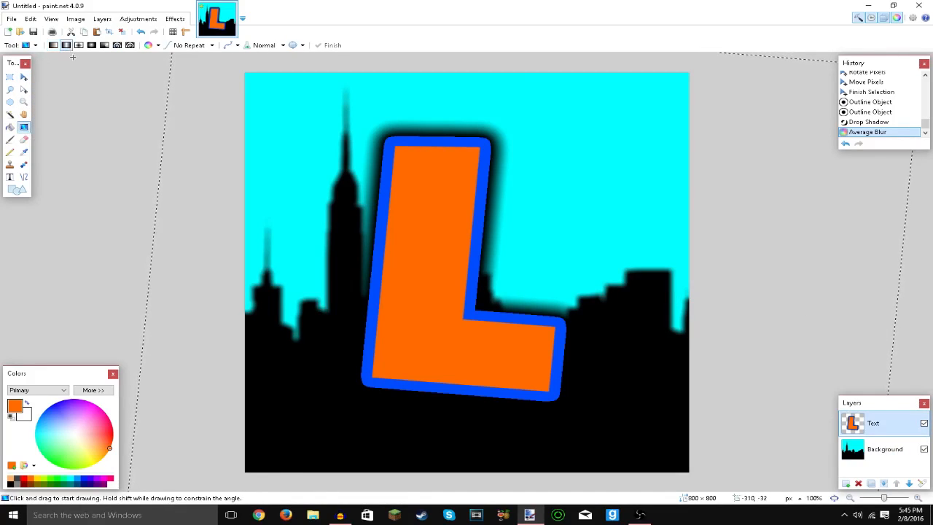
pyautogui.moveTo(53, 46)
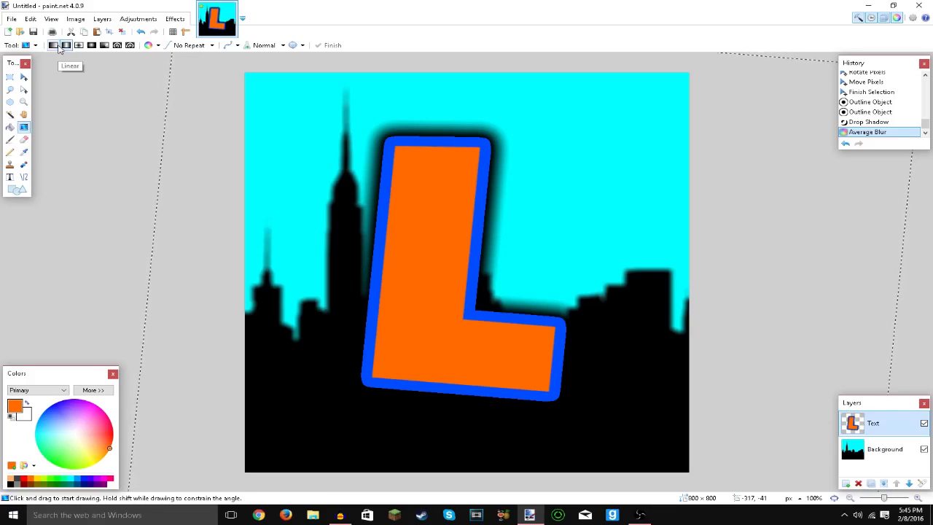
pyautogui.moveTo(27, 411)
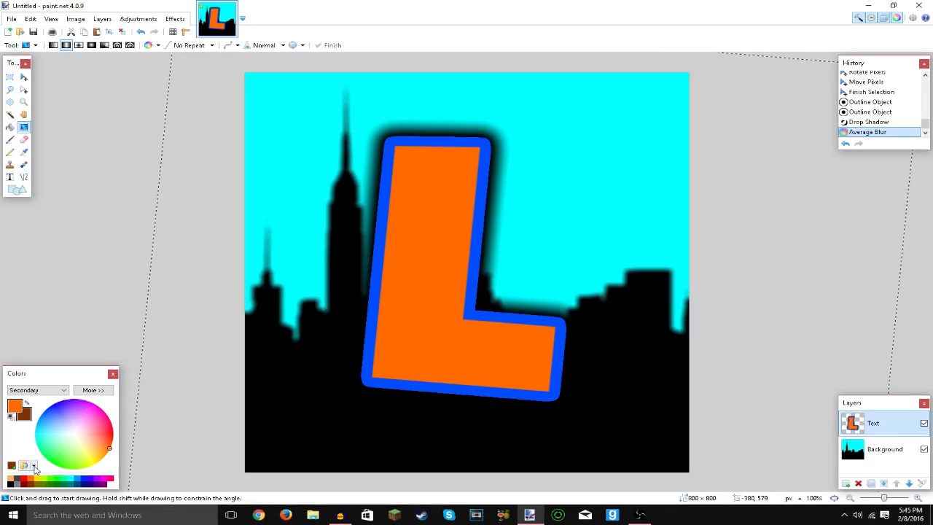
pyautogui.moveTo(105, 445)
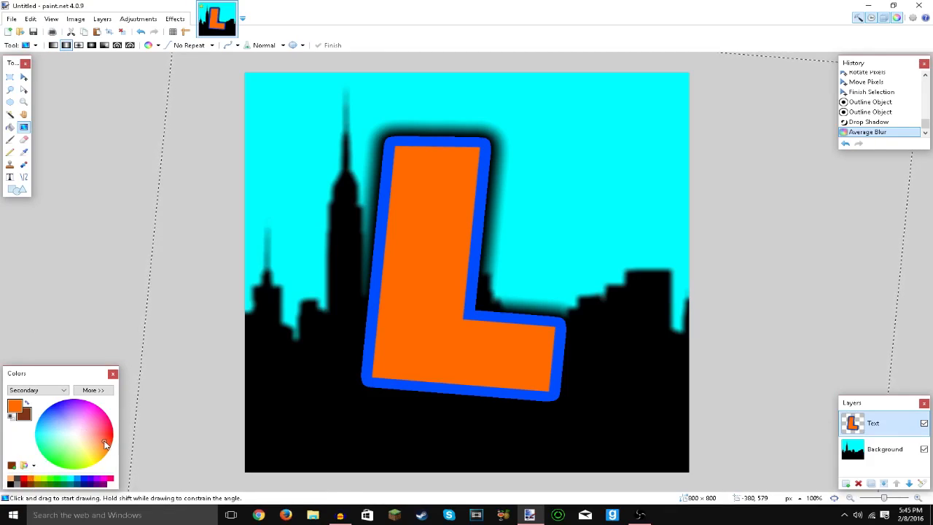
pyautogui.moveTo(94, 416)
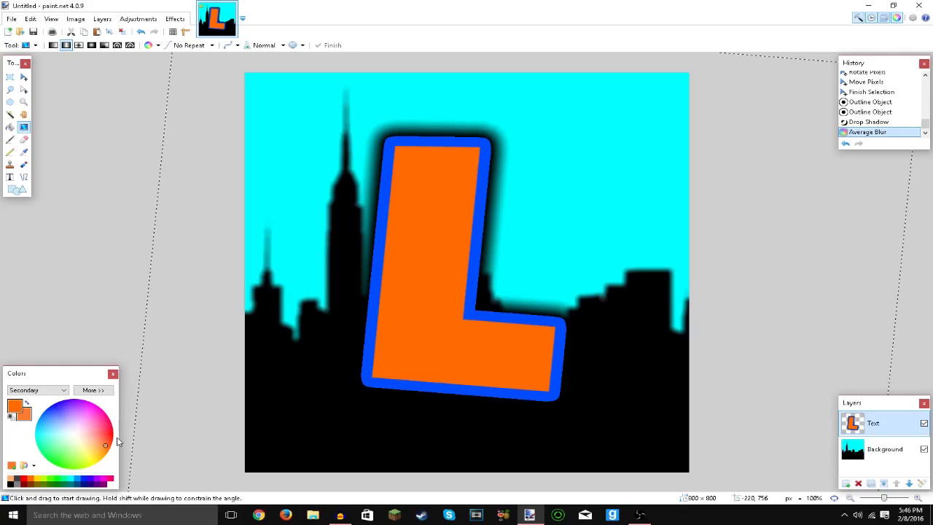
# Step: Drag a linear orange-to-orange gradient across the selected L
pyautogui.click(10, 115)
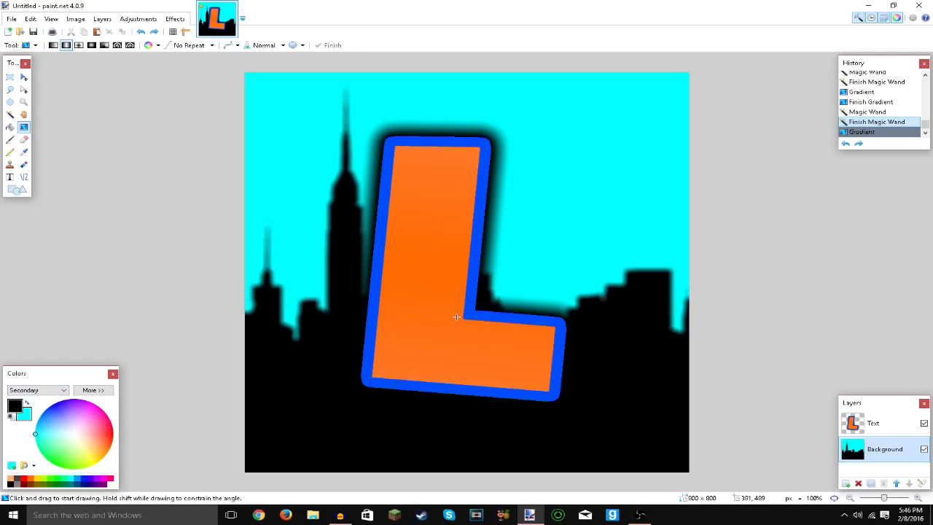
pyautogui.moveTo(456, 316); pyautogui.dragTo(345, 367)
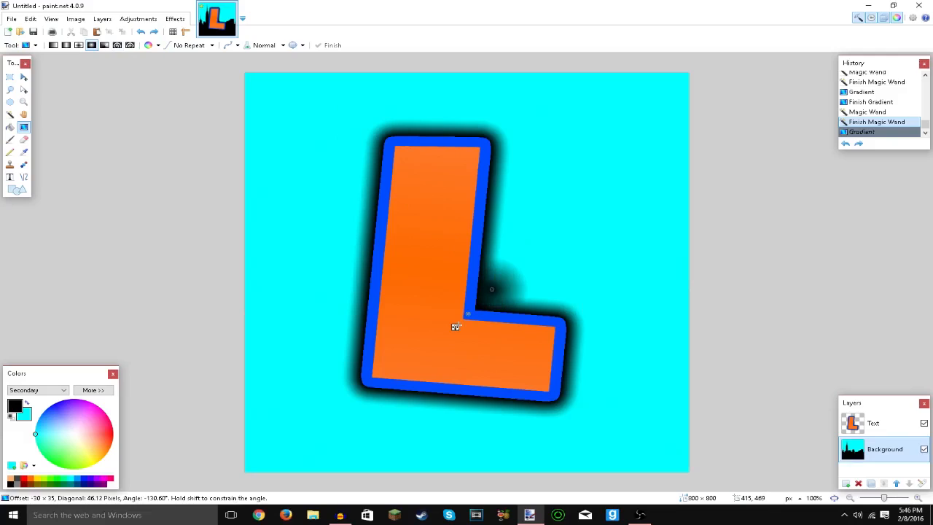
pyautogui.moveTo(457, 326); pyautogui.dragTo(431, 346)
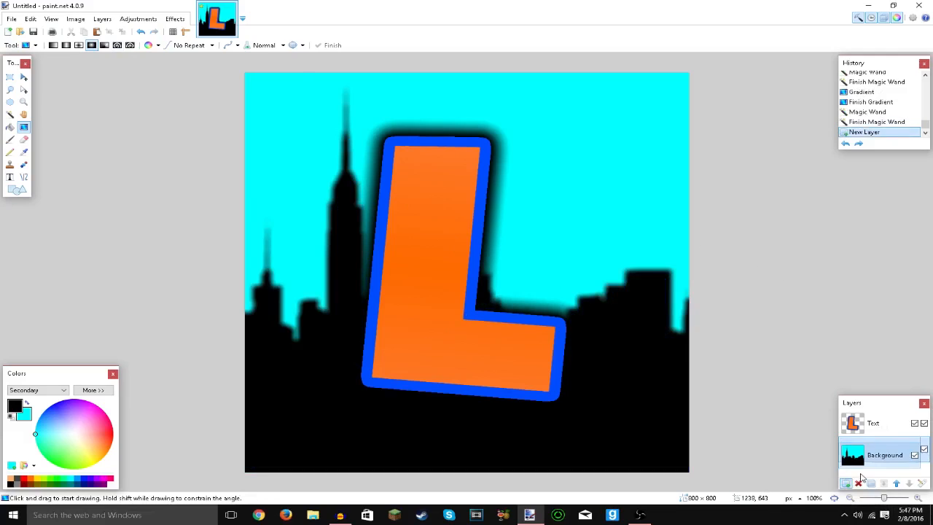
# Step: Add a new layer and fill it with solid black
pyautogui.click(844, 483)
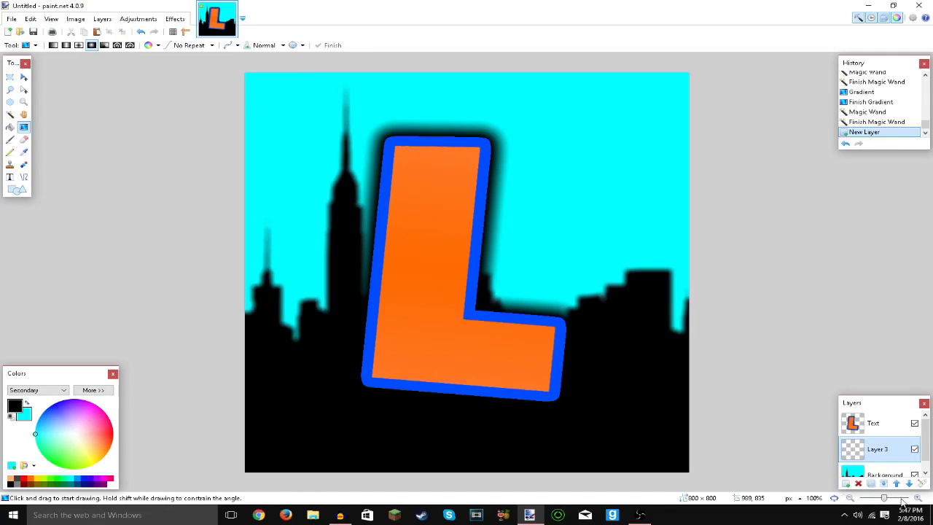
pyautogui.moveTo(563, 341)
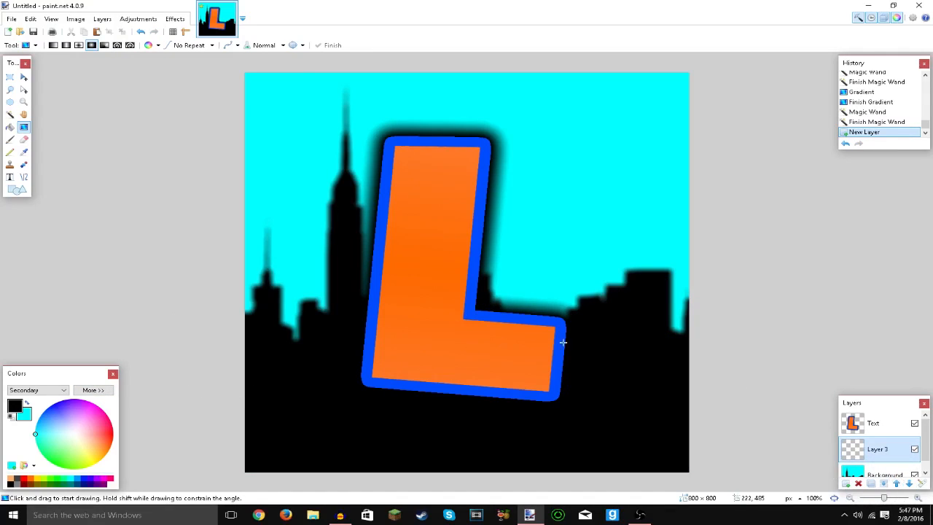
pyautogui.moveTo(463, 223)
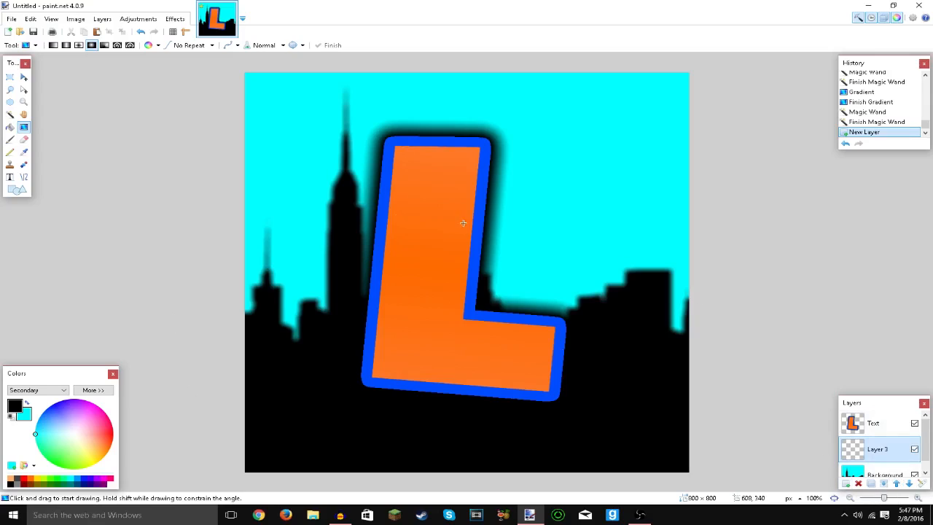
pyautogui.moveTo(101, 123)
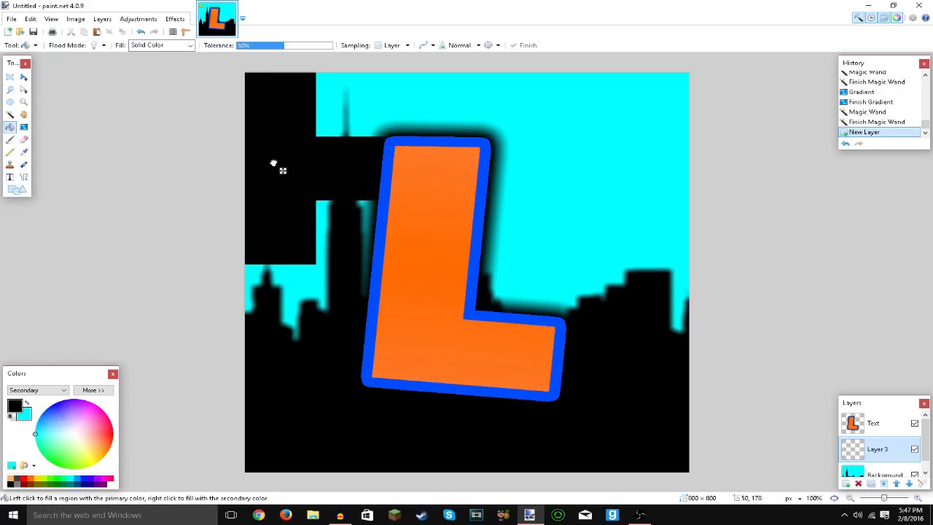
pyautogui.click(511, 145)
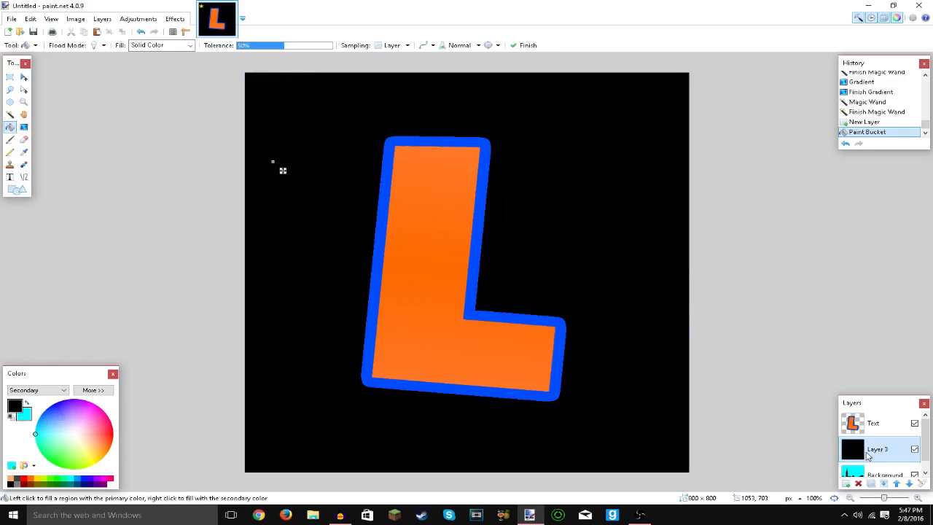
# Step: Lower the black layer's opacity to 116 so the skyline darkens to teal
pyautogui.doubleClick(877, 450)
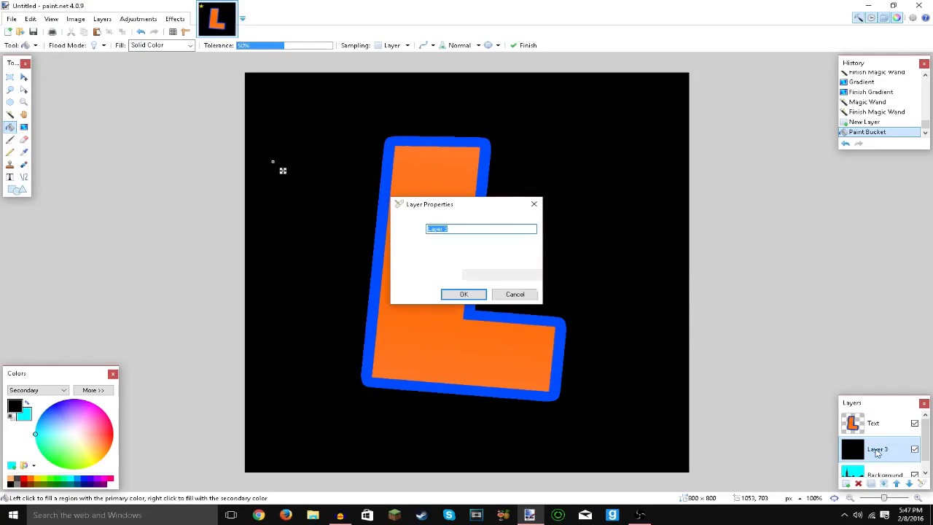
pyautogui.moveTo(521, 274); pyautogui.dragTo(509, 274)
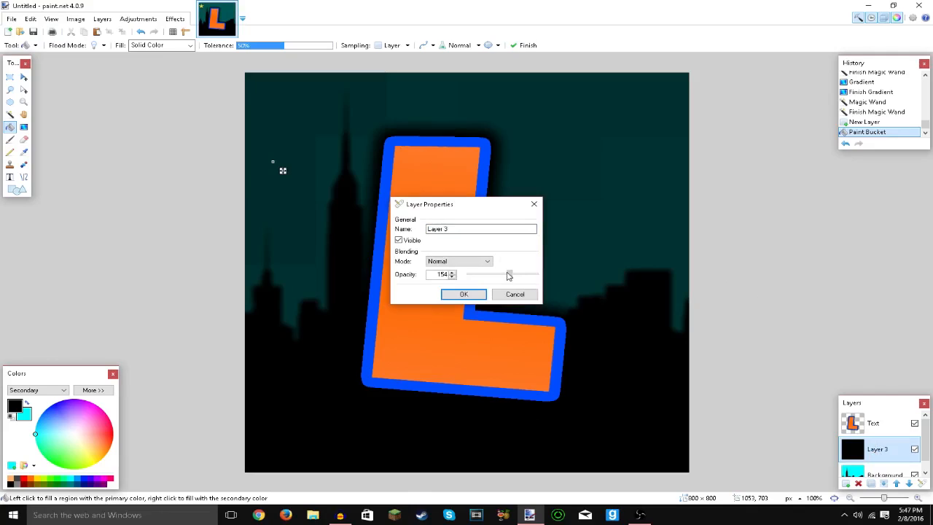
pyautogui.moveTo(509, 274); pyautogui.dragTo(499, 274)
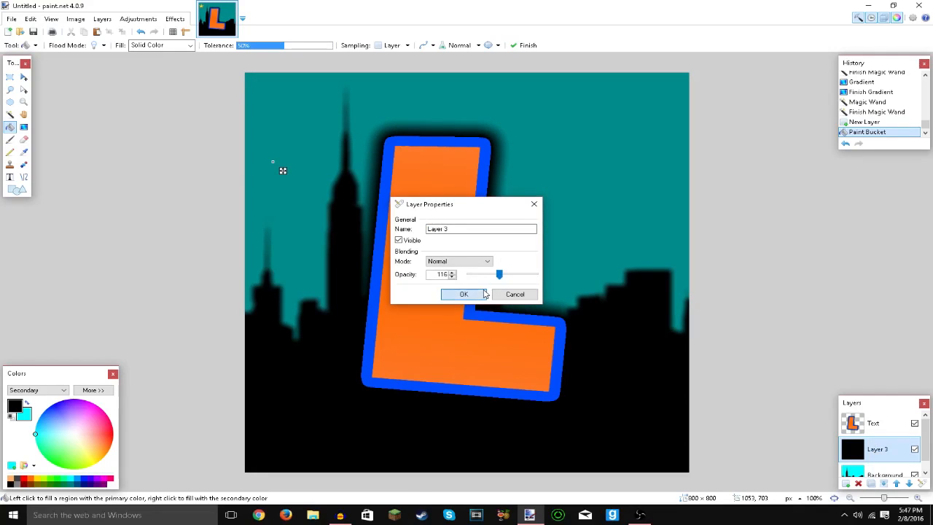
pyautogui.click(464, 294)
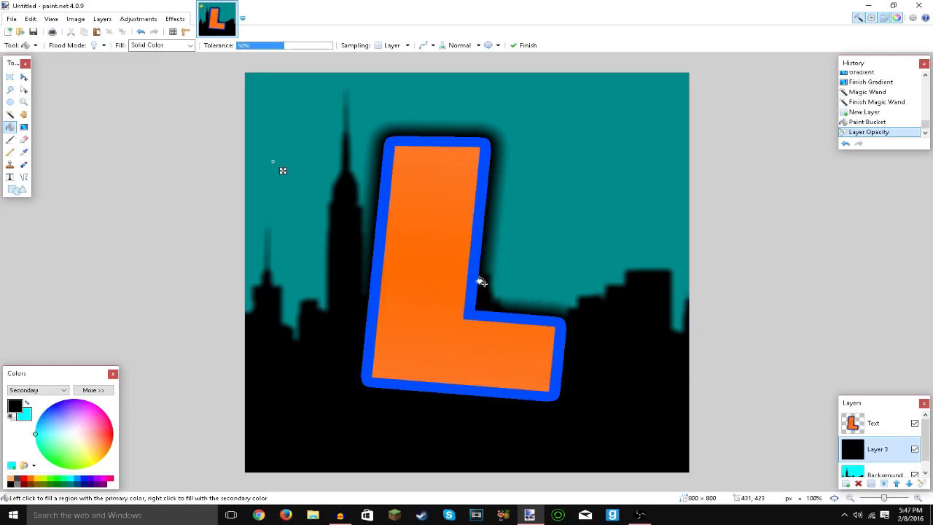
pyautogui.moveTo(349, 76)
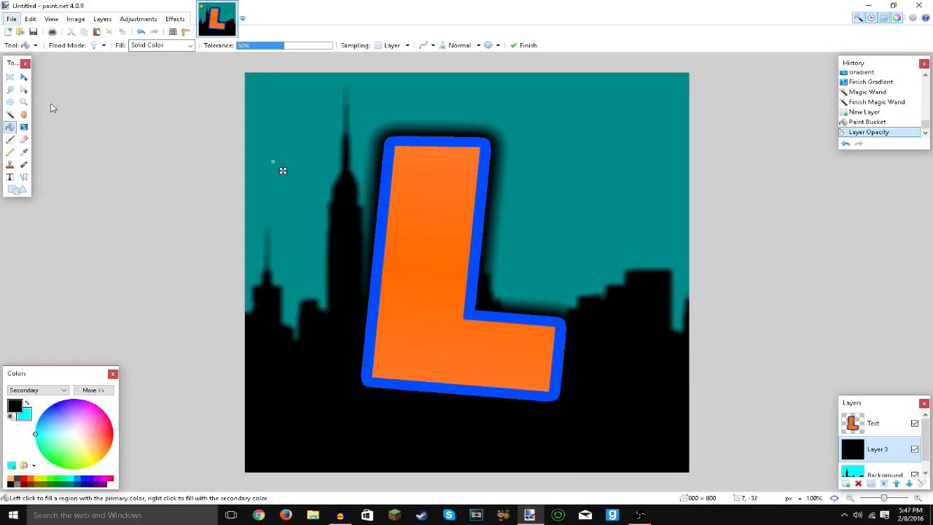
# Step: Save the image as Profile.png, flattening the layers
pyautogui.click(35, 32)
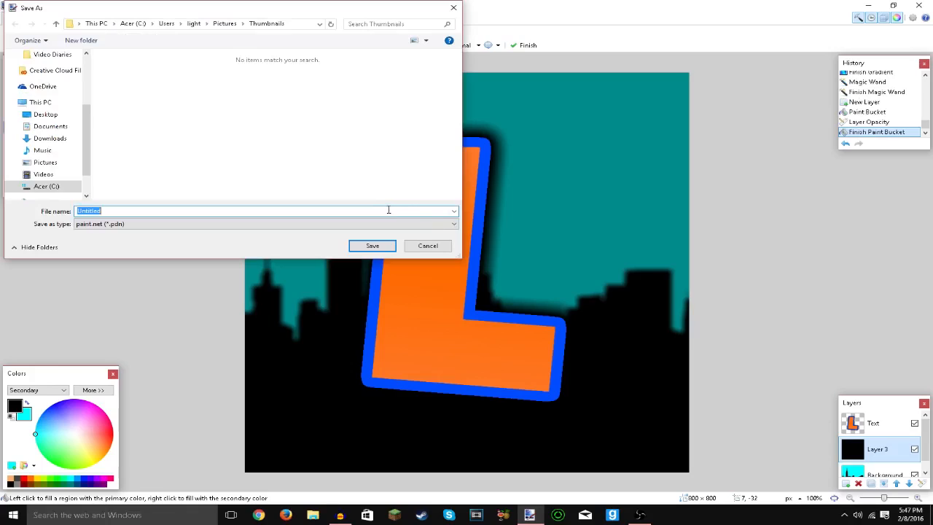
pyautogui.write('Profil')
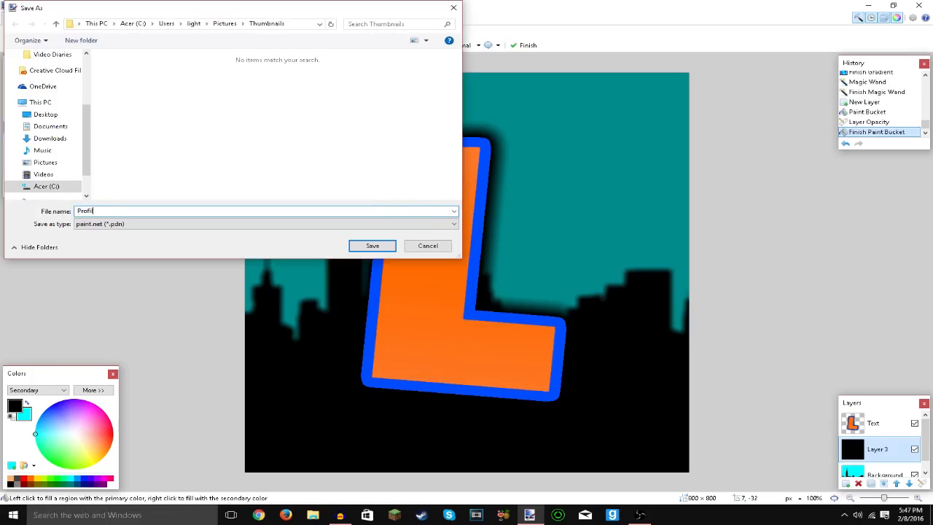
pyautogui.click(451, 223)
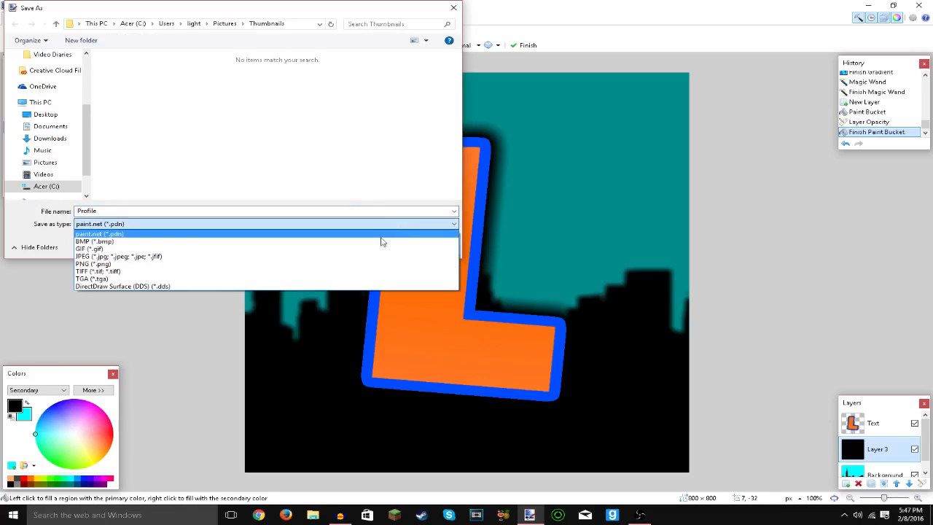
pyautogui.click(91, 264)
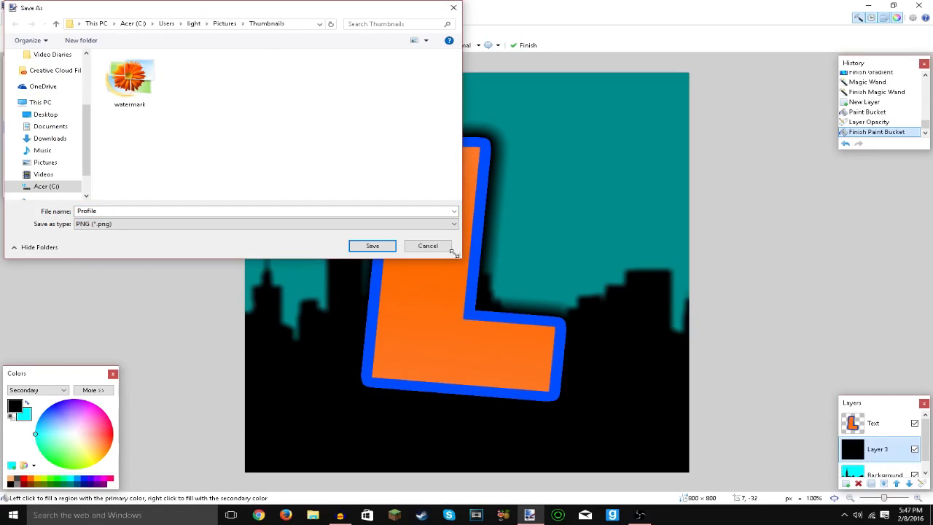
pyautogui.click(427, 246)
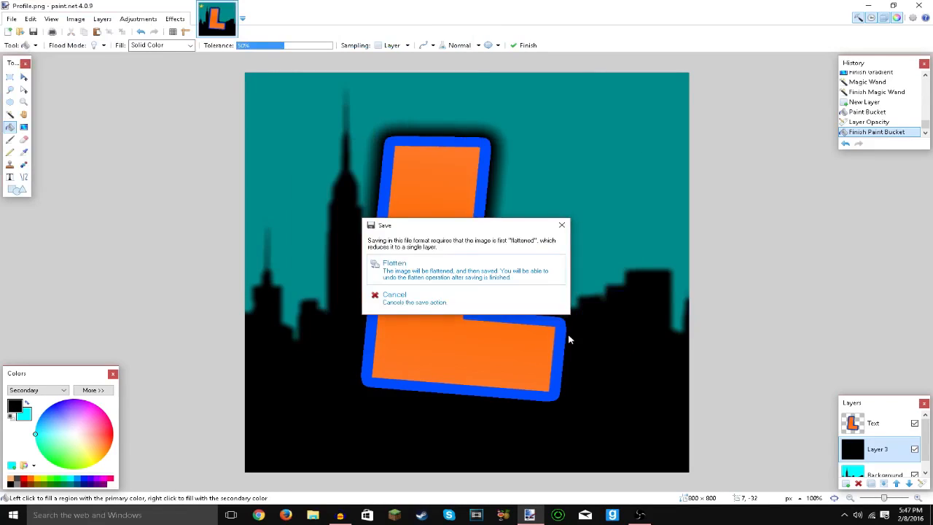
pyautogui.click(394, 263)
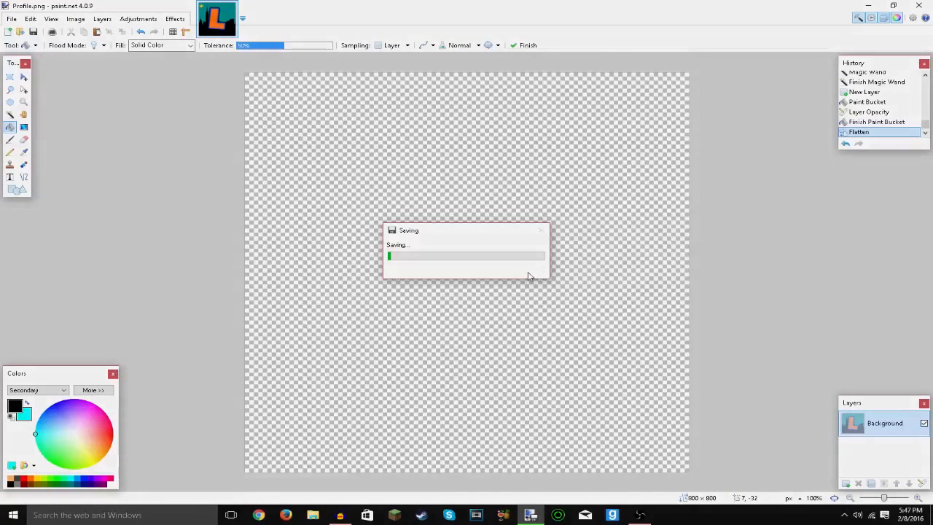